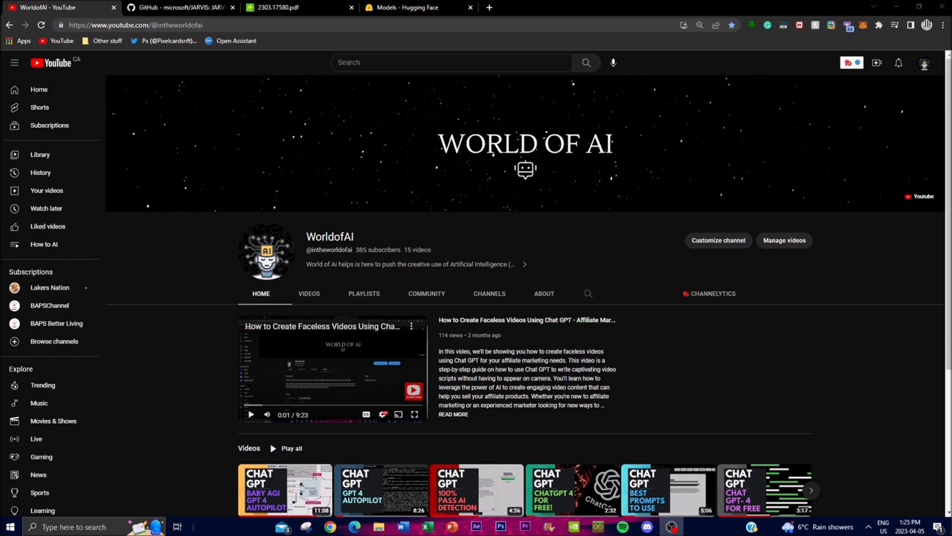
Step: Show the microsoft/JARVIS README with its updates and HuggingGPT task-stage diagram
scroll("down", 3)
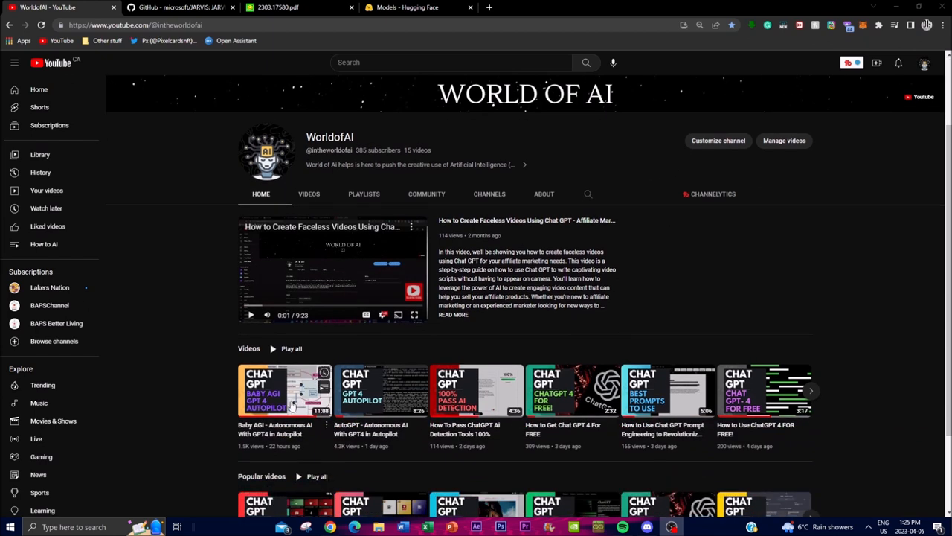
mouse_move(392, 468)
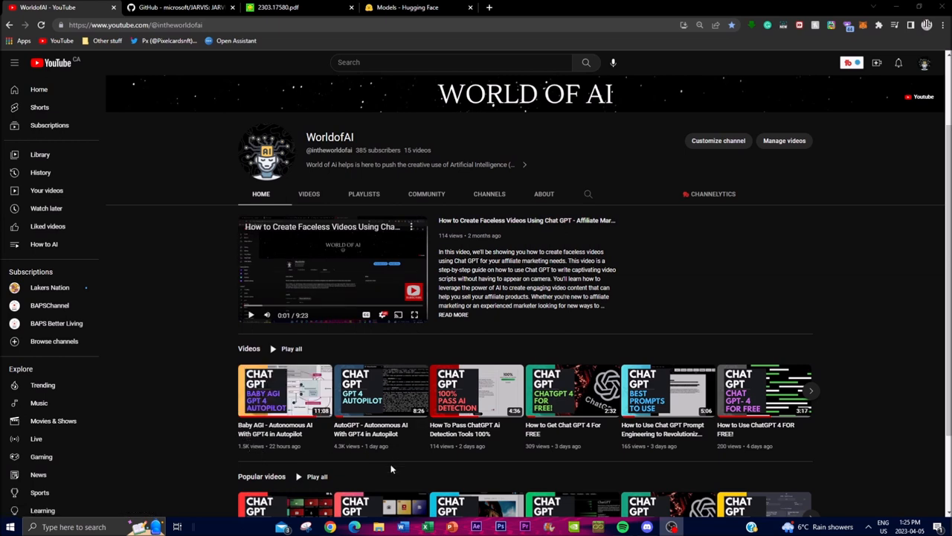
mouse_move(372, 477)
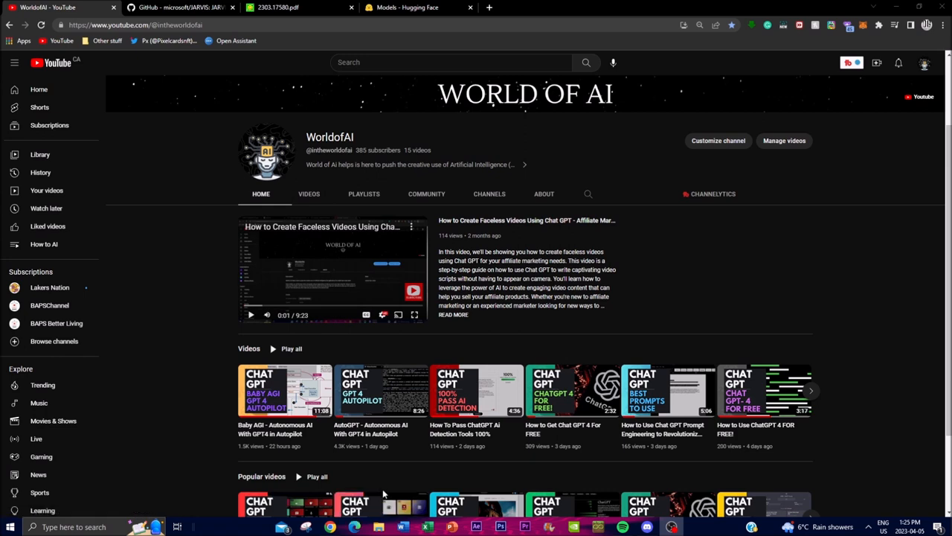
scroll("down", 3)
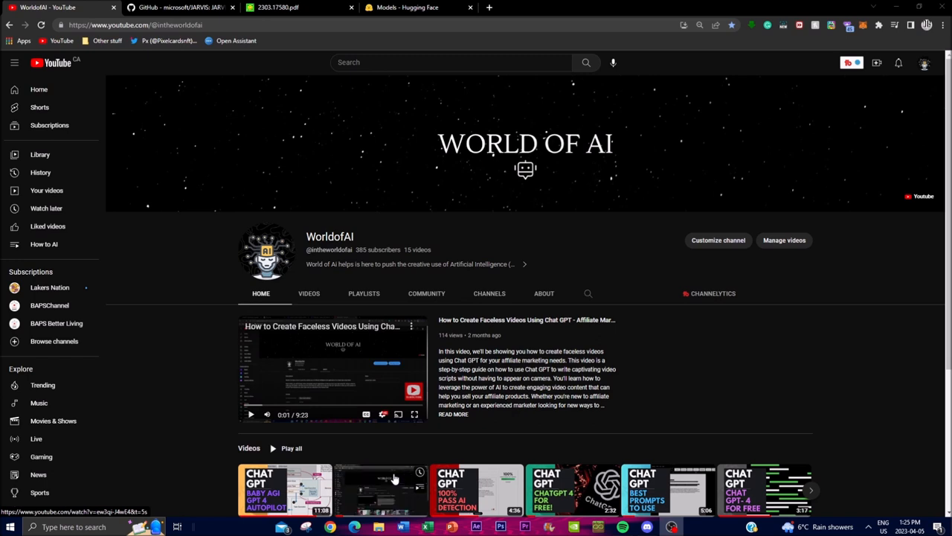
mouse_move(643, 355)
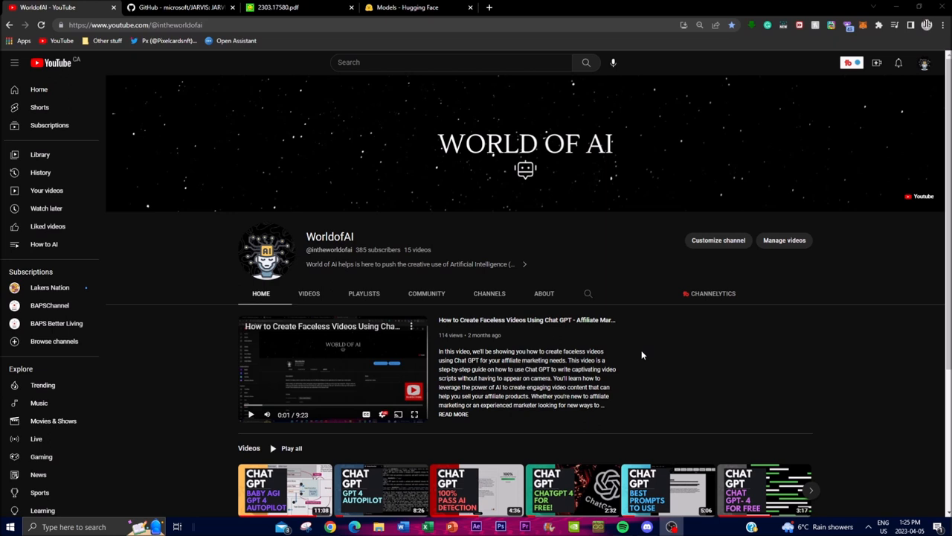
mouse_move(593, 307)
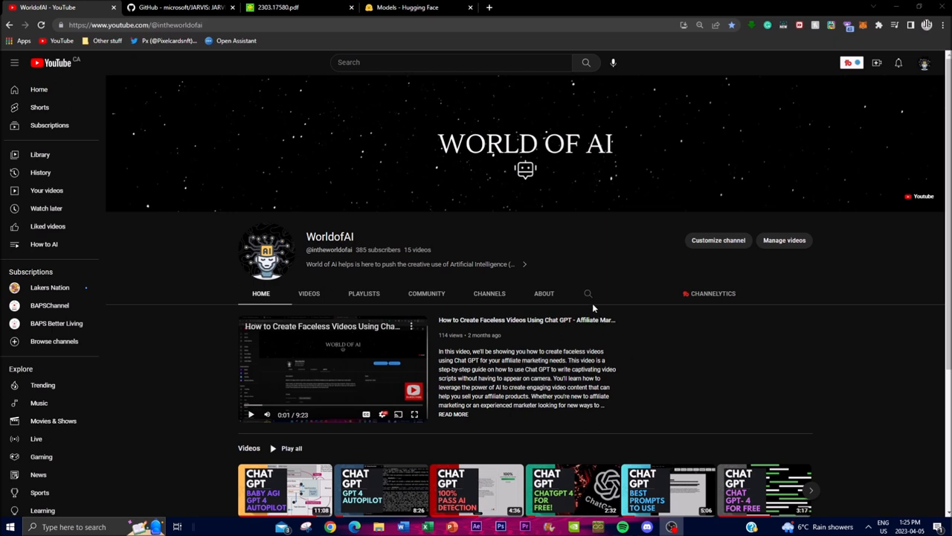
left_click(179, 7)
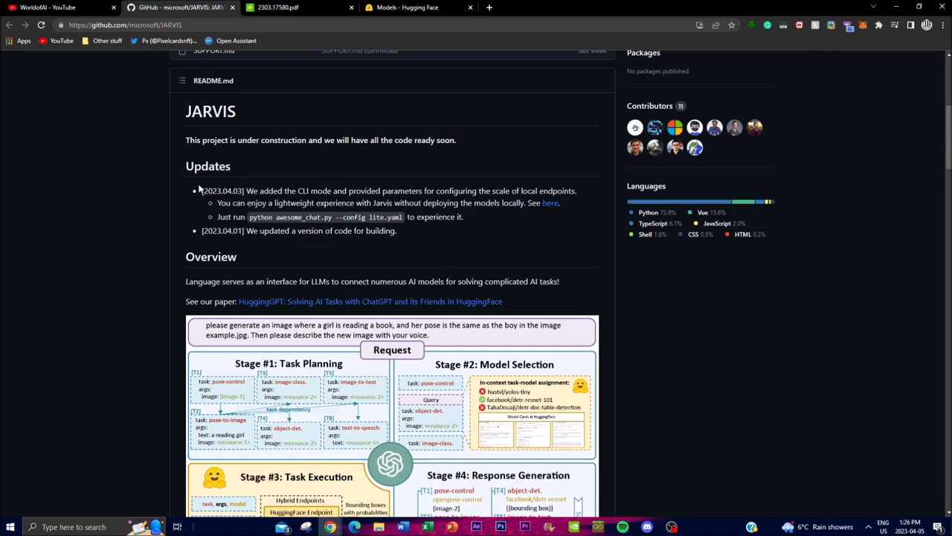
scroll("down", 3)
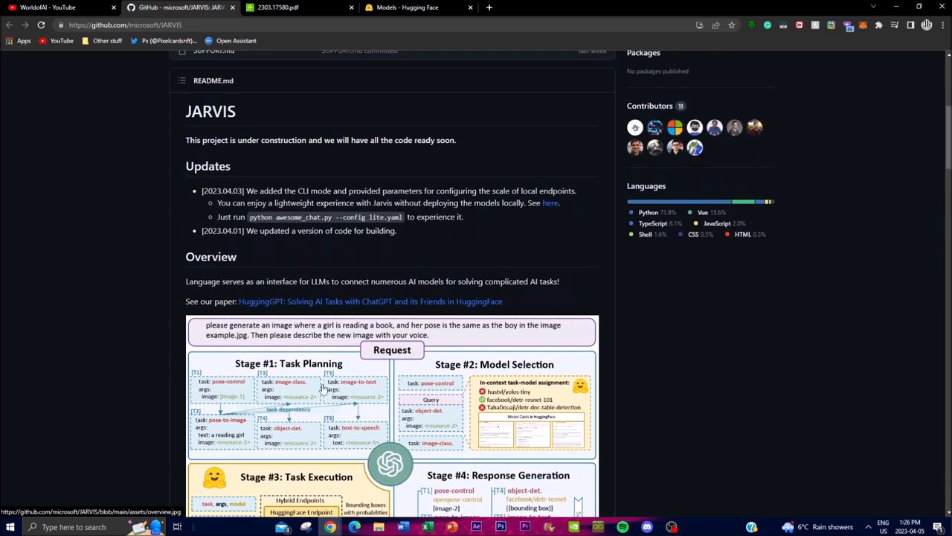
mouse_move(194, 297)
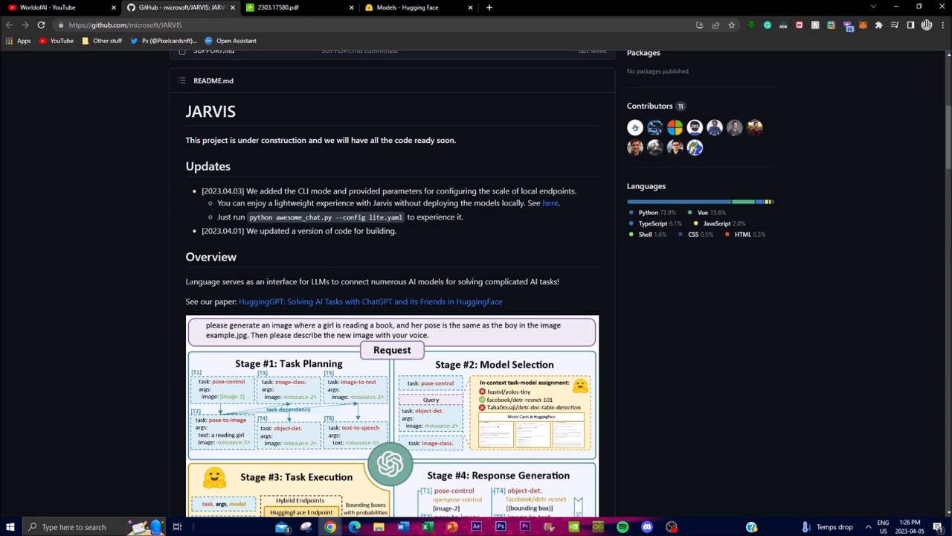
Step: Switch to the 2303.17580.pdf tab showing the HuggingGPT title page and abstract
left_click(279, 7)
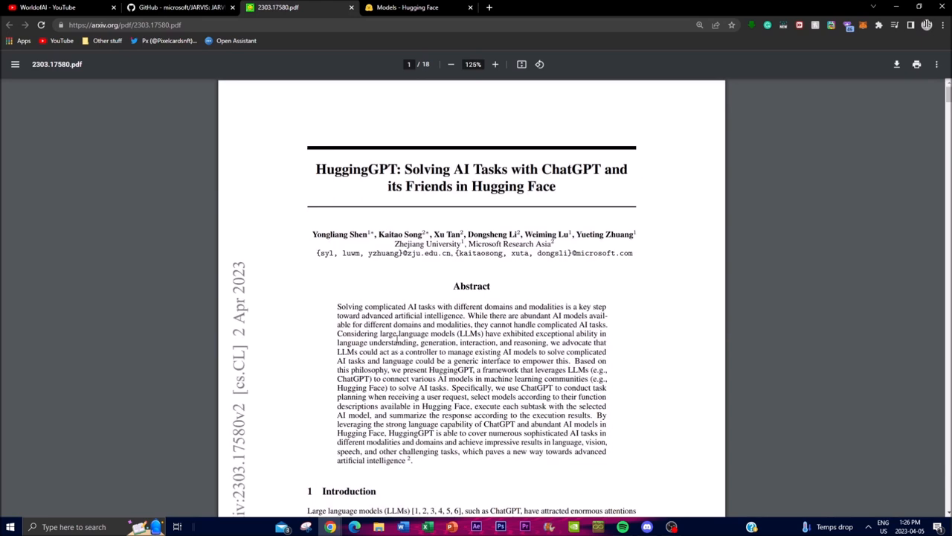
mouse_move(398, 335)
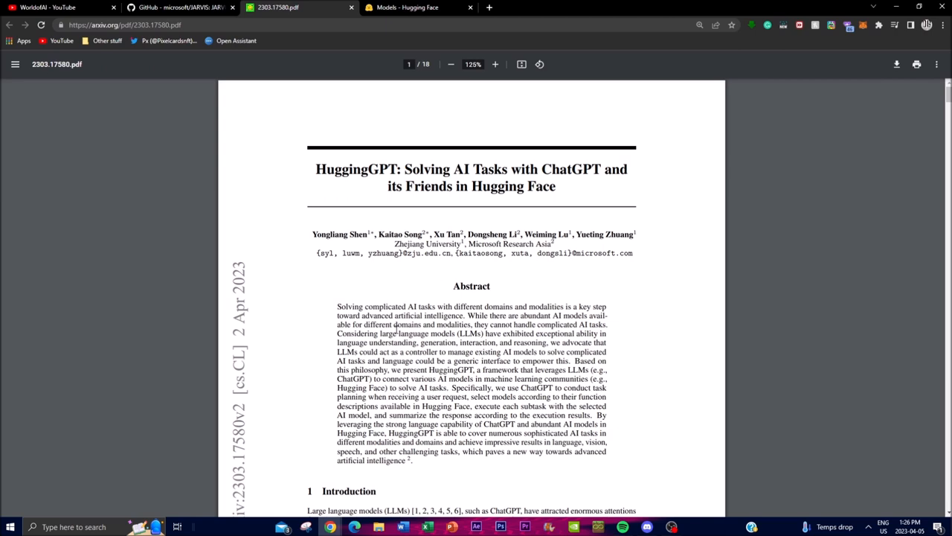
Step: Browse the Hugging Face Models hub task list and model listing, then return to the top
left_click(407, 7)
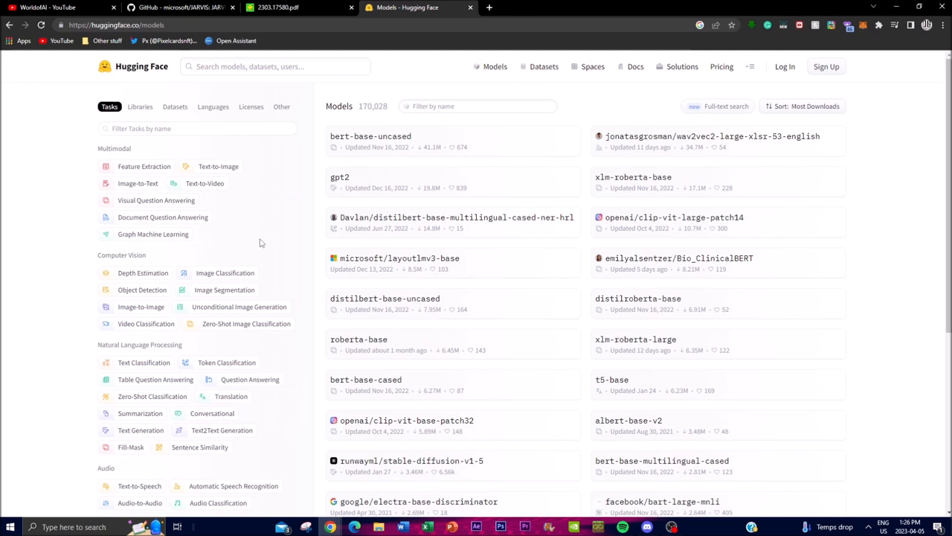
mouse_move(256, 246)
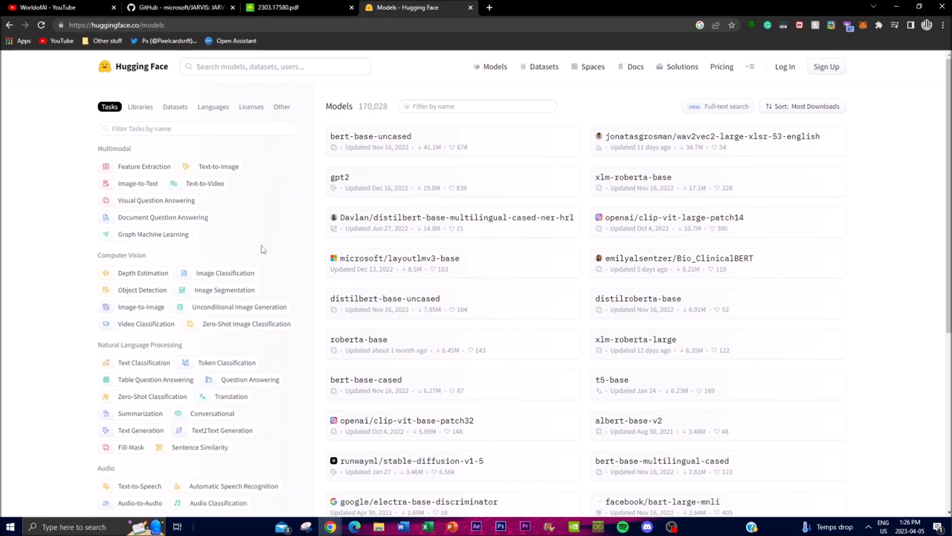
mouse_move(253, 234)
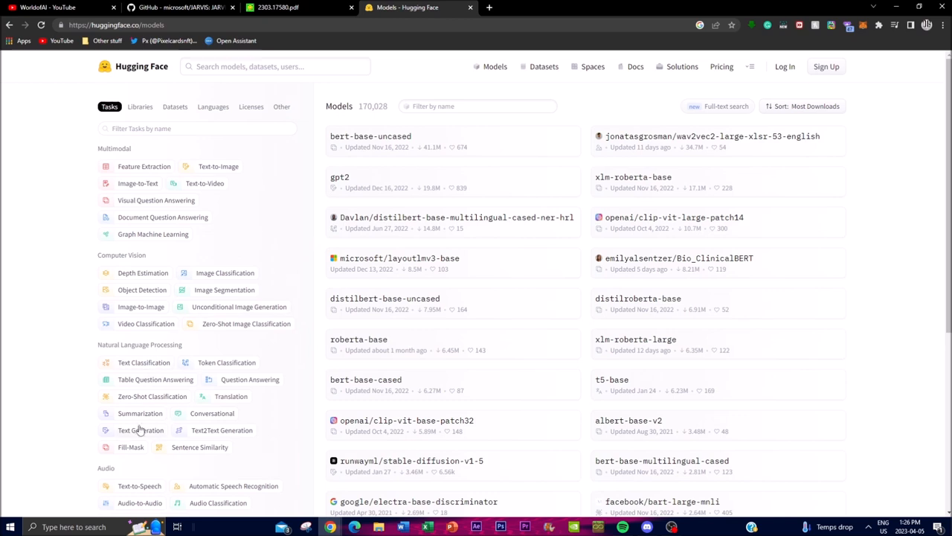
double_click(350, 106)
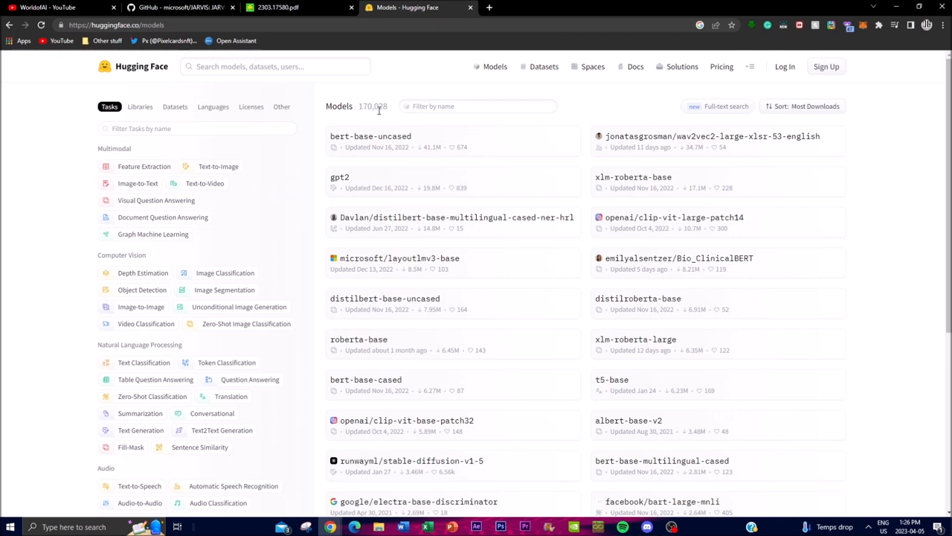
mouse_move(340, 177)
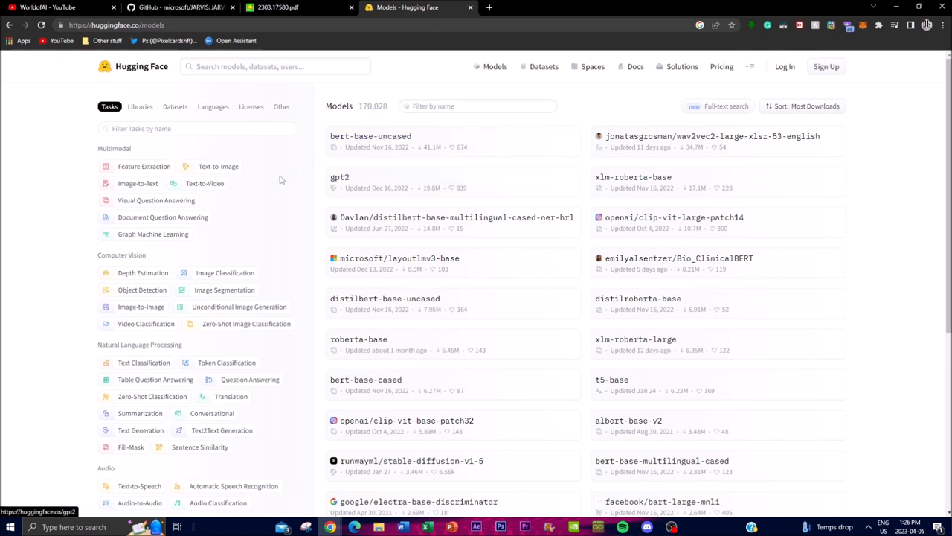
mouse_move(217, 238)
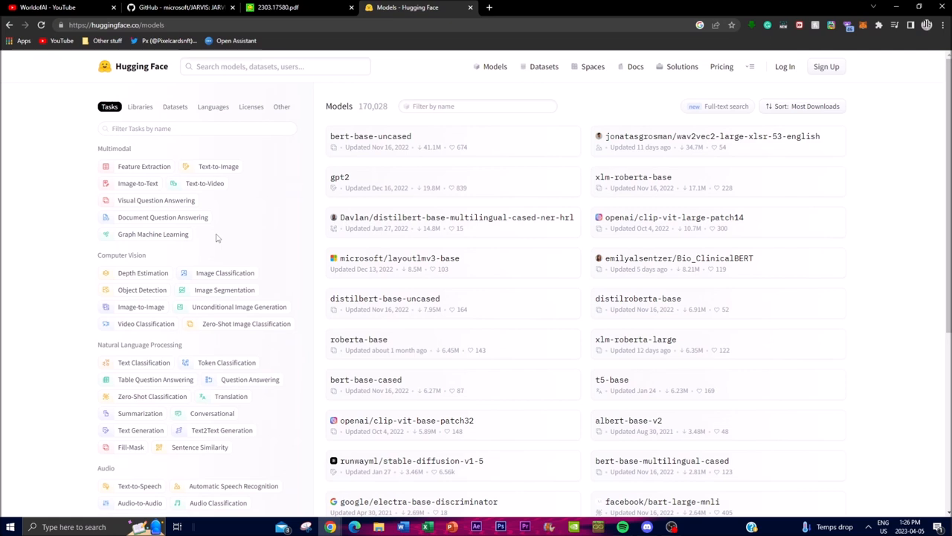
mouse_move(171, 253)
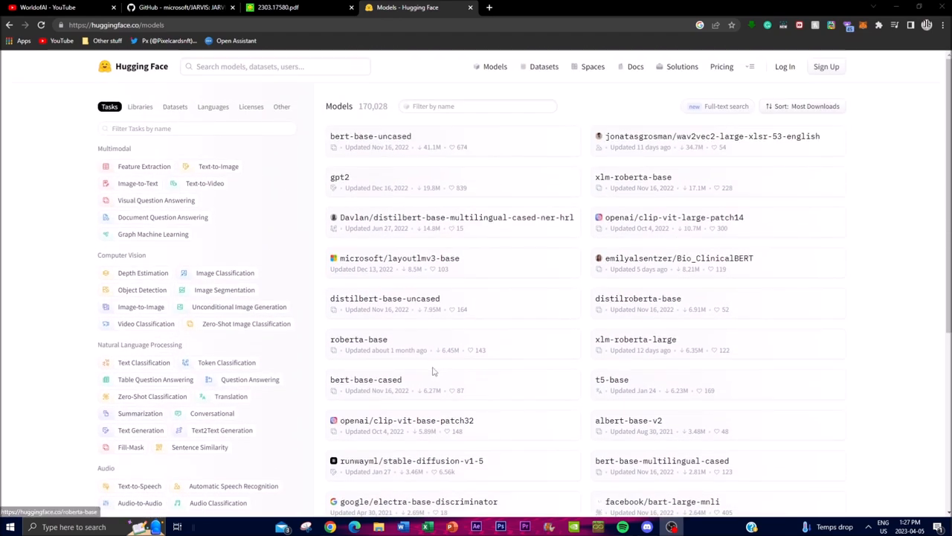
mouse_move(418, 370)
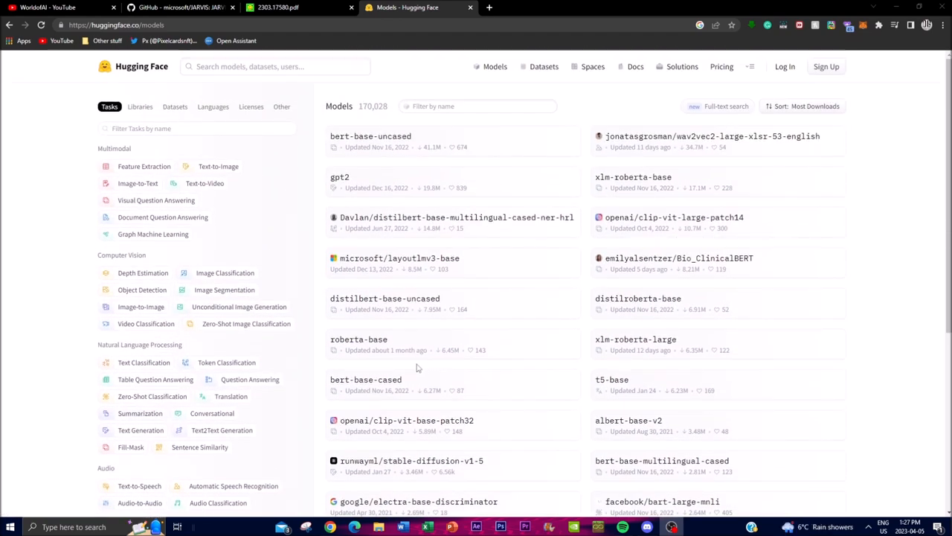
left_click(275, 66)
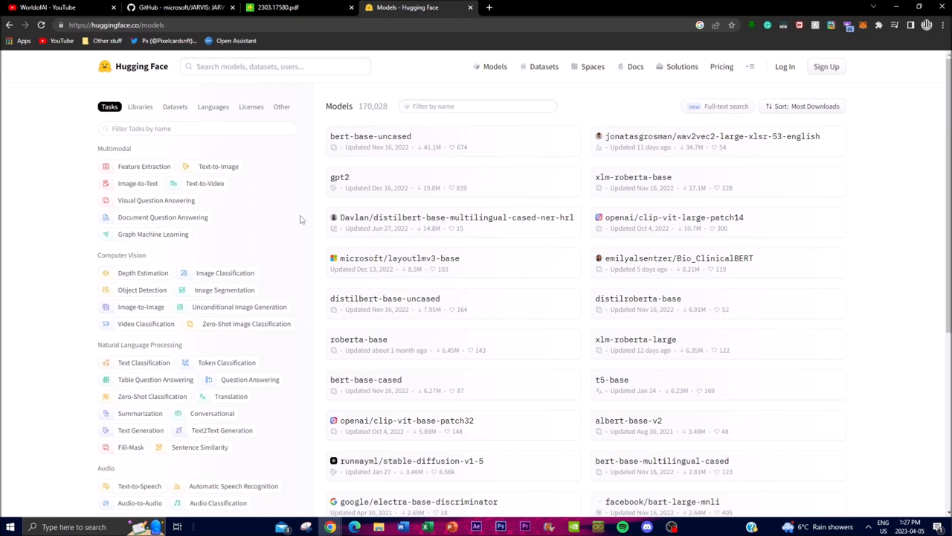
scroll("down", 3)
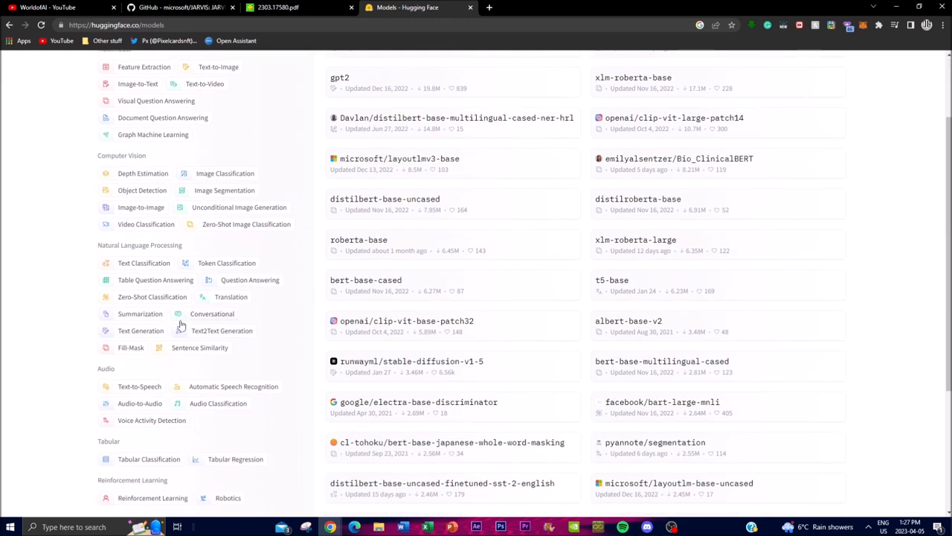
scroll("down", 3)
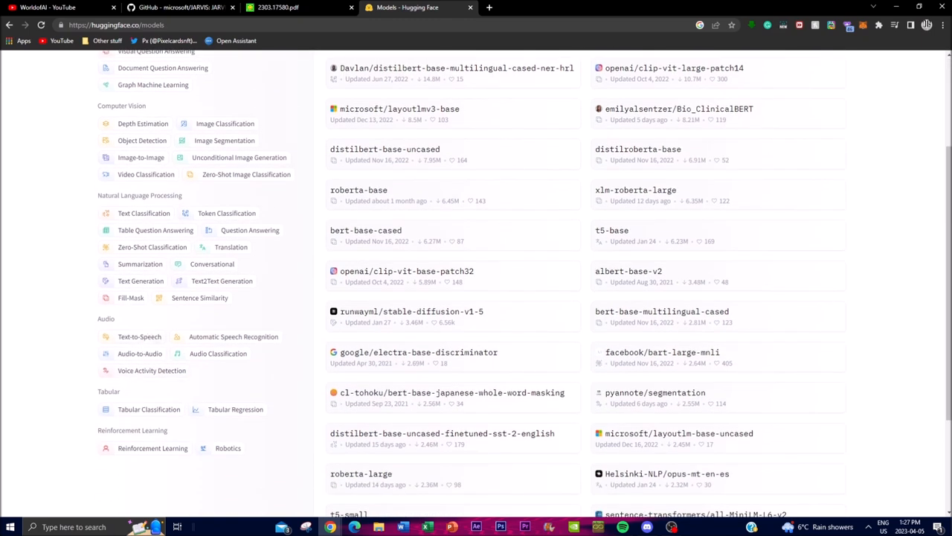
scroll("down", 3)
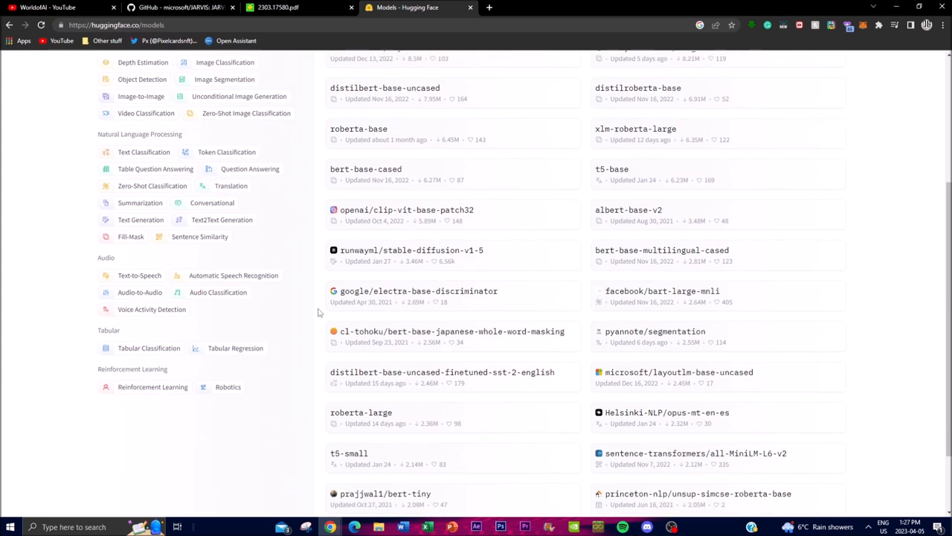
scroll("up", 3)
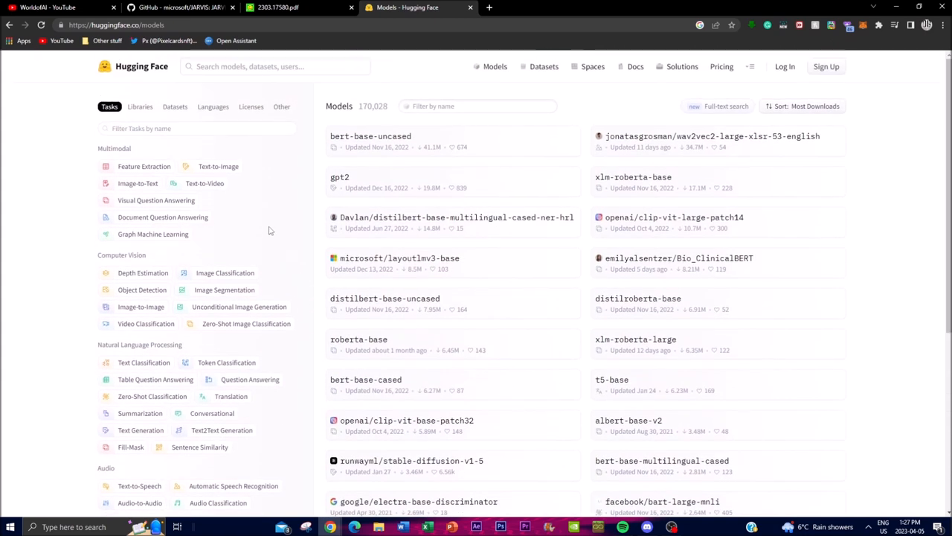
Step: Return to the JARVIS README tab and scroll to the four-stage workflow diagram
left_click(178, 7)
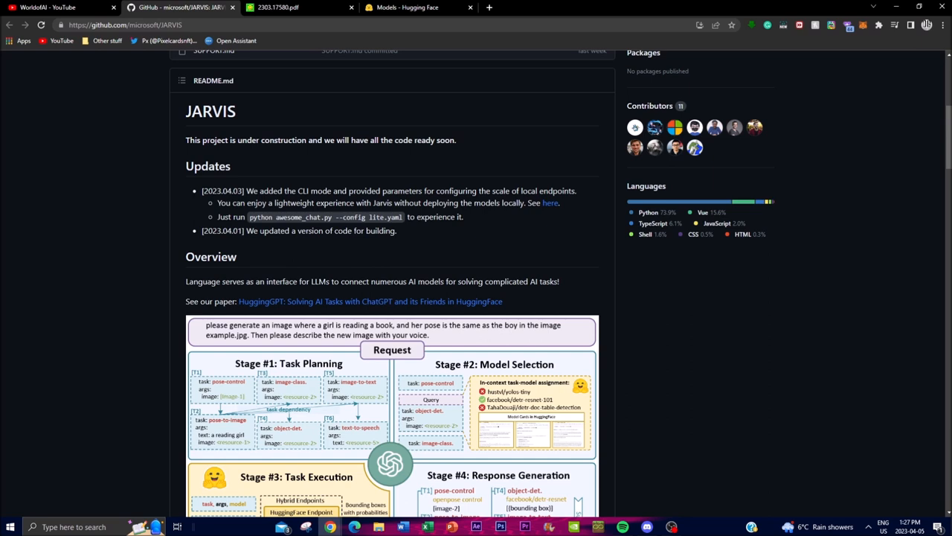
mouse_move(397, 321)
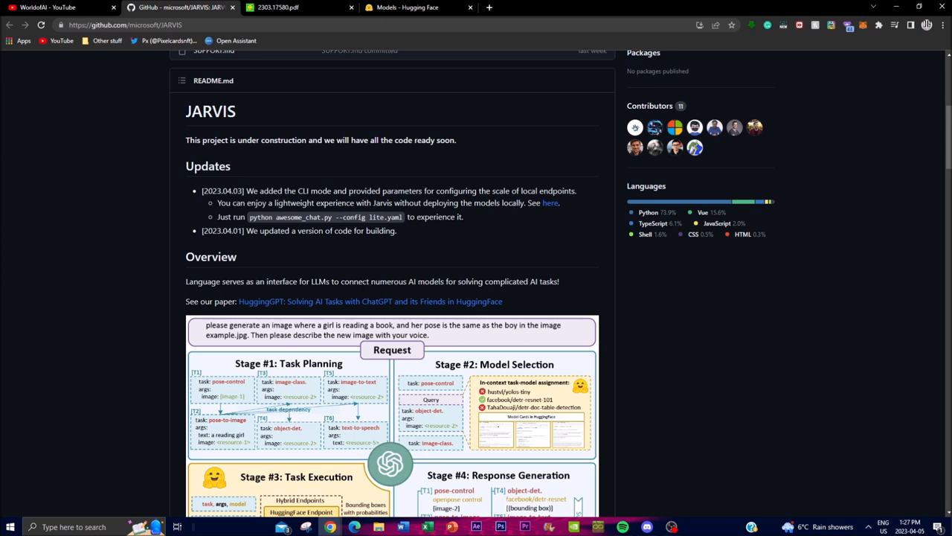
scroll("down", 3)
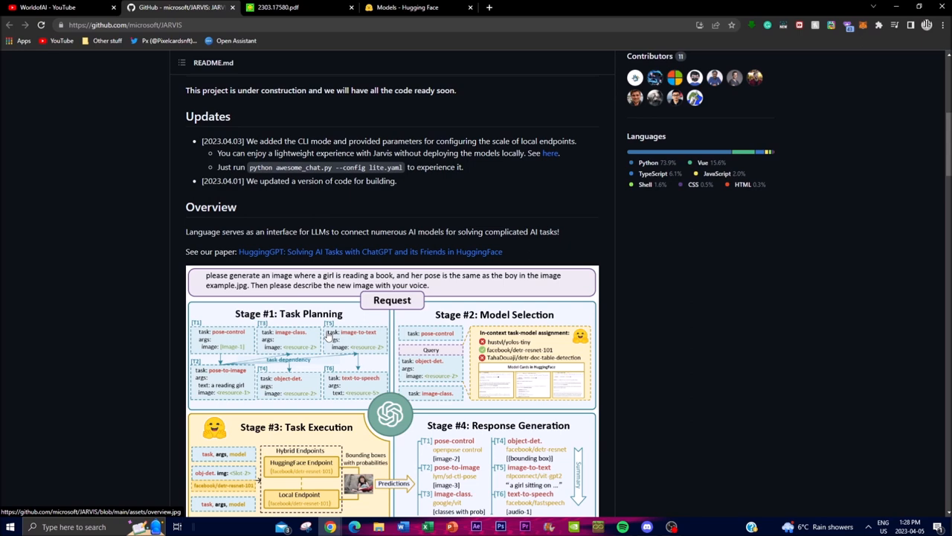
mouse_move(326, 334)
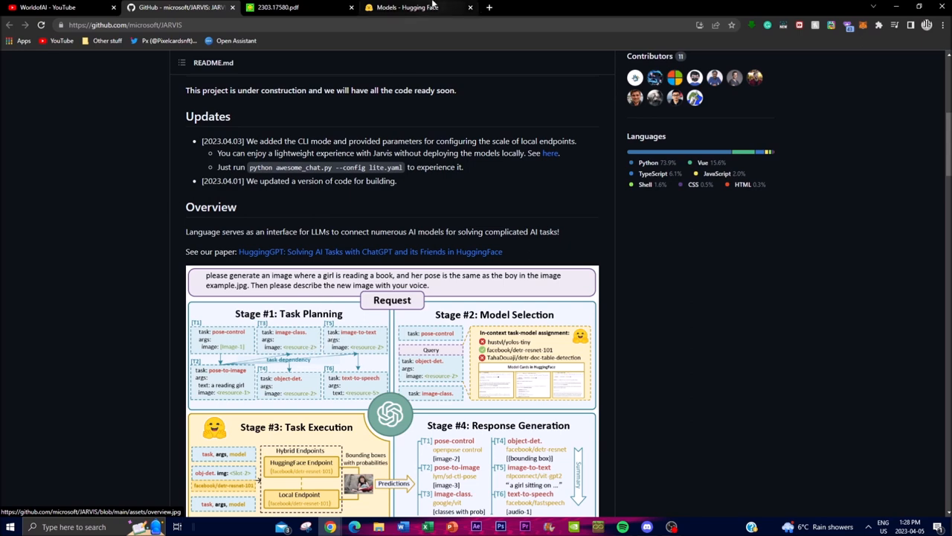
Step: Glance at the Hugging Face Models tab, then switch back to the JARVIS README
left_click(417, 6)
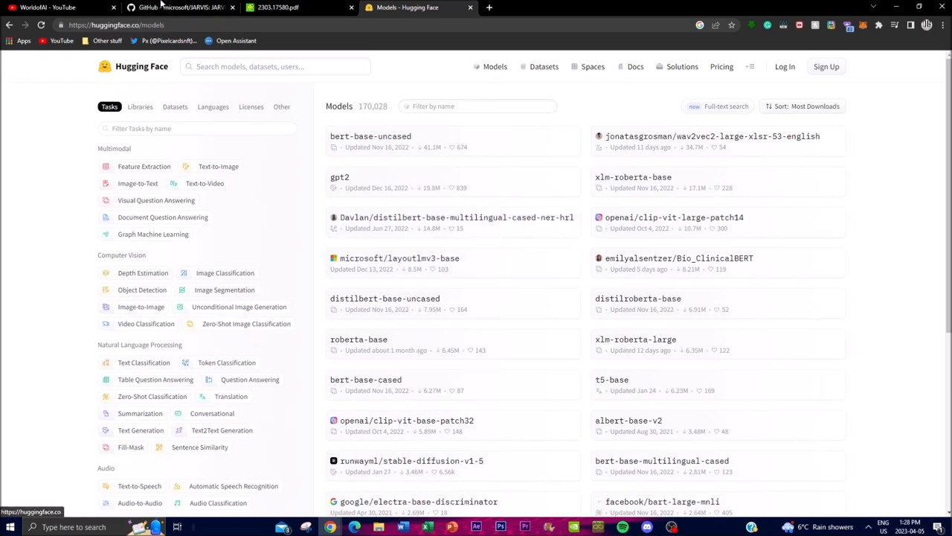
left_click(183, 7)
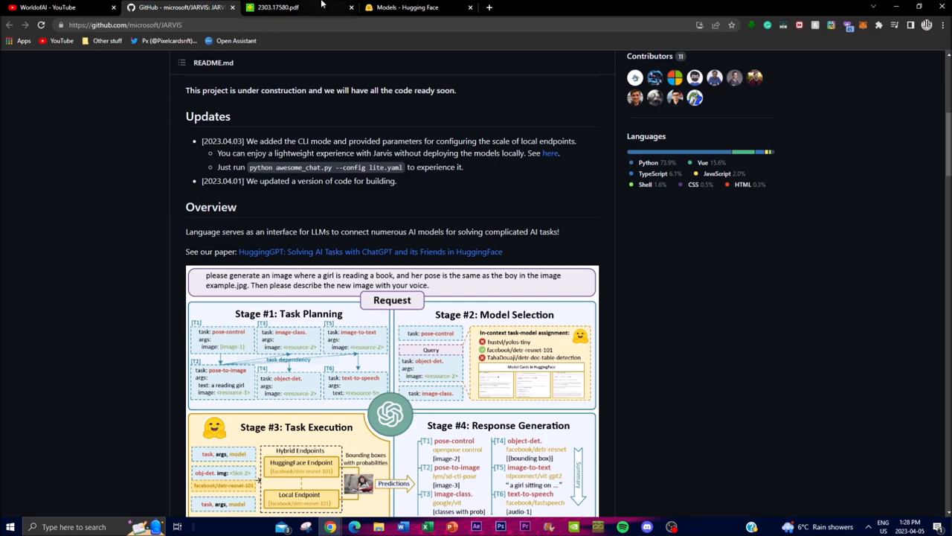
Step: Switch to the 2303.17580.pdf tab to view the paper's first page
left_click(275, 7)
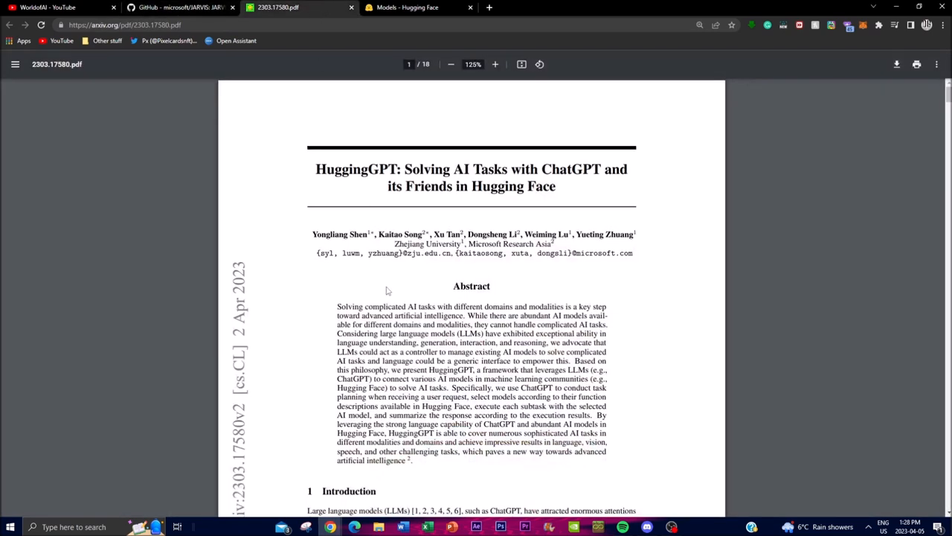
mouse_move(349, 299)
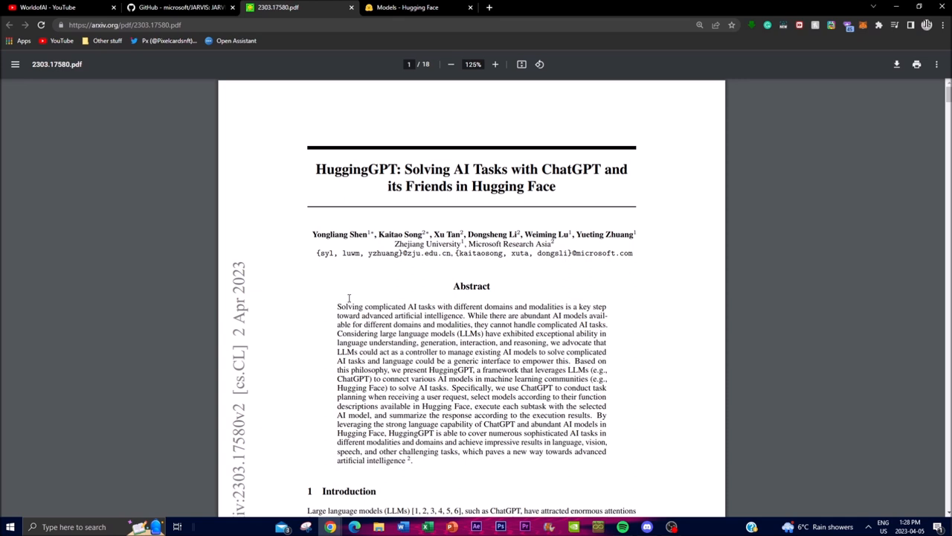
mouse_move(349, 290)
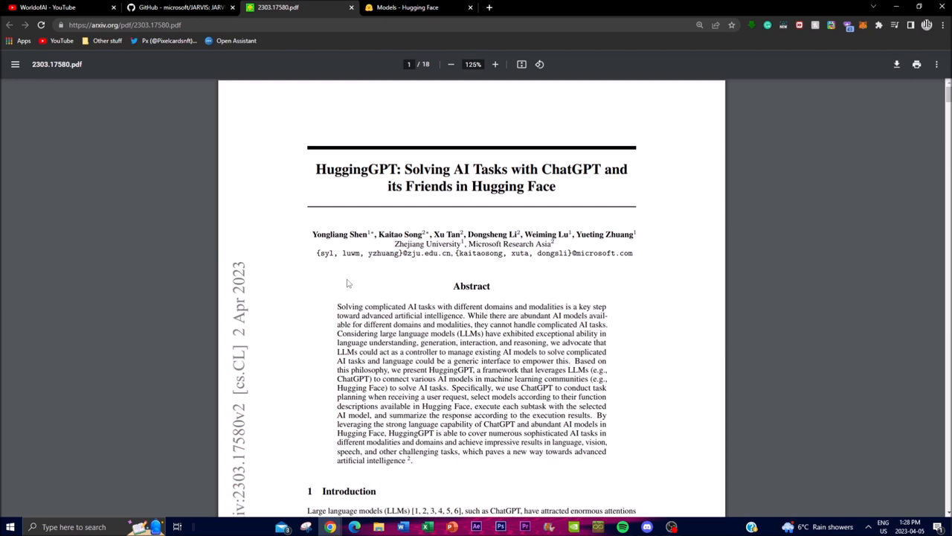
mouse_move(387, 281)
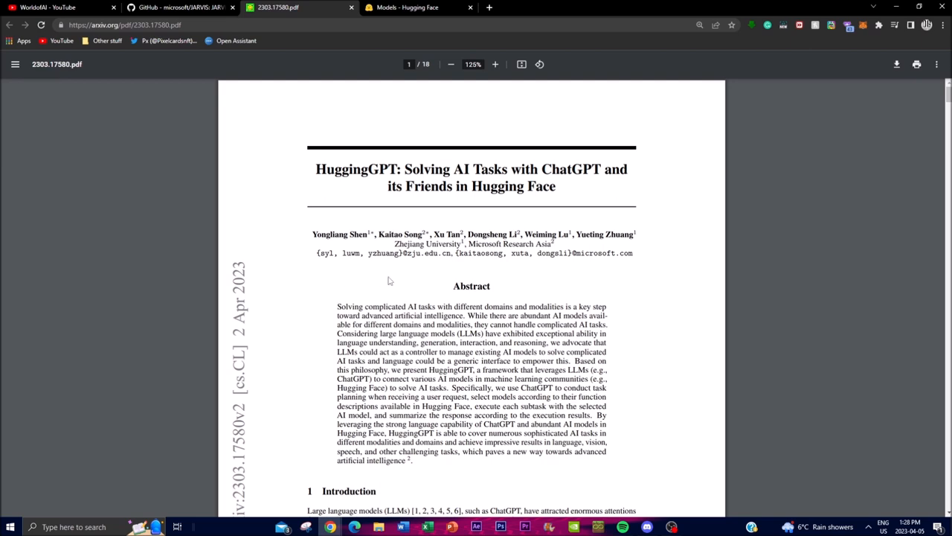
scroll("down", 3)
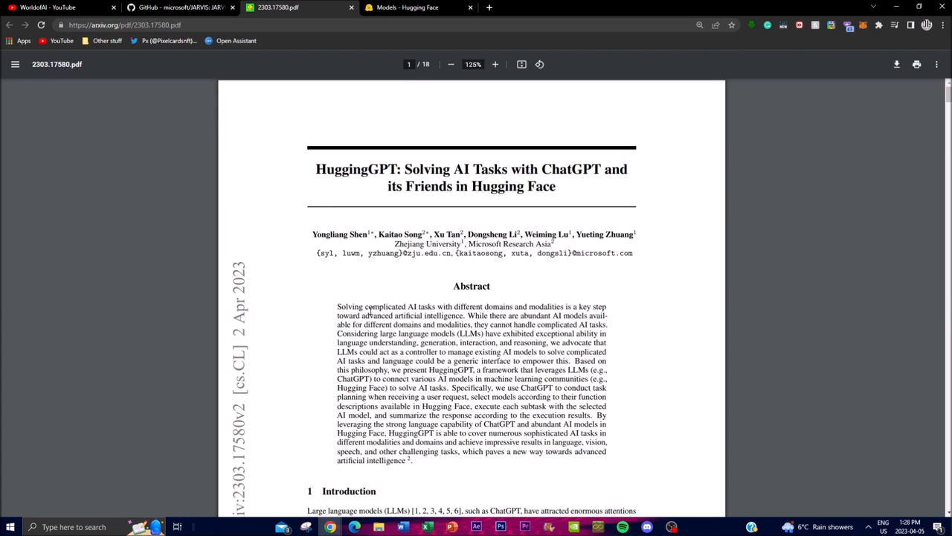
mouse_move(255, 357)
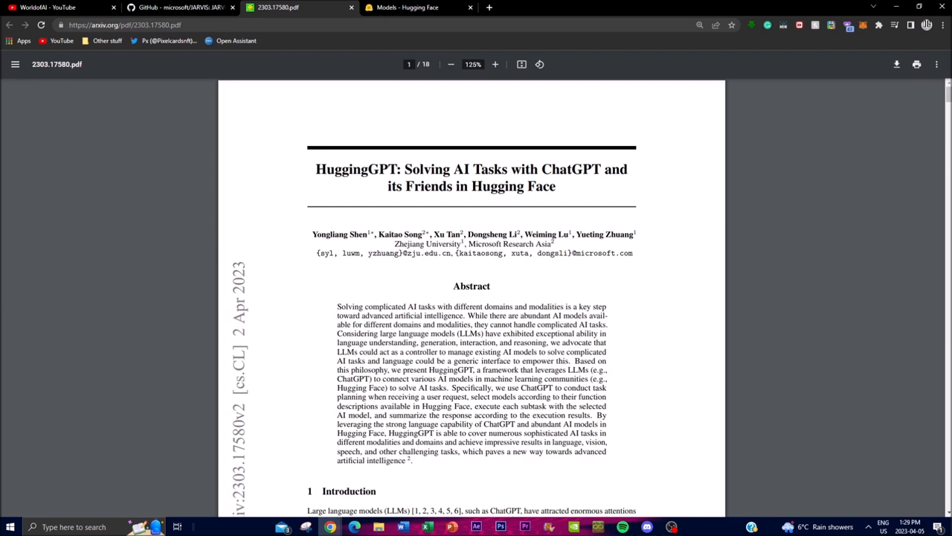
Step: Switch back to the microsoft/JARVIS tab to review the Overview diagram
left_click(179, 7)
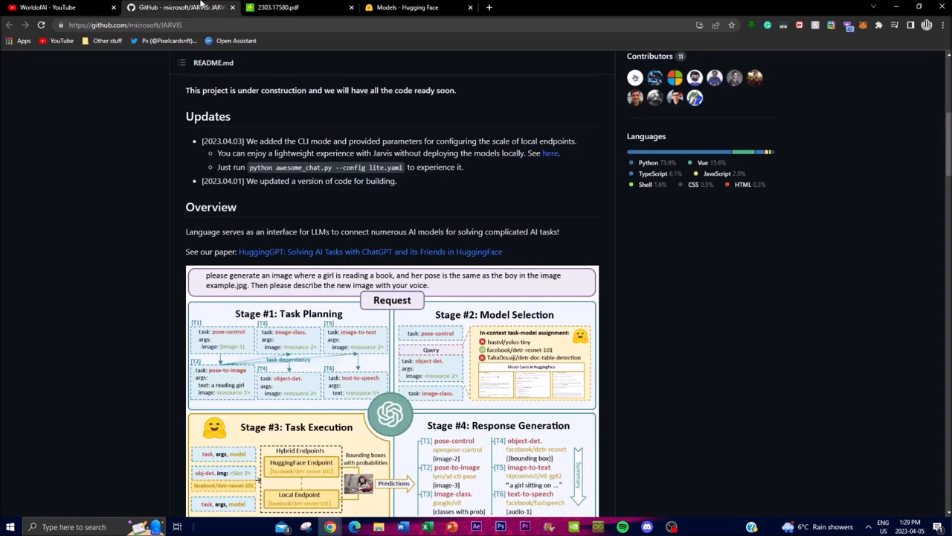
mouse_move(246, 224)
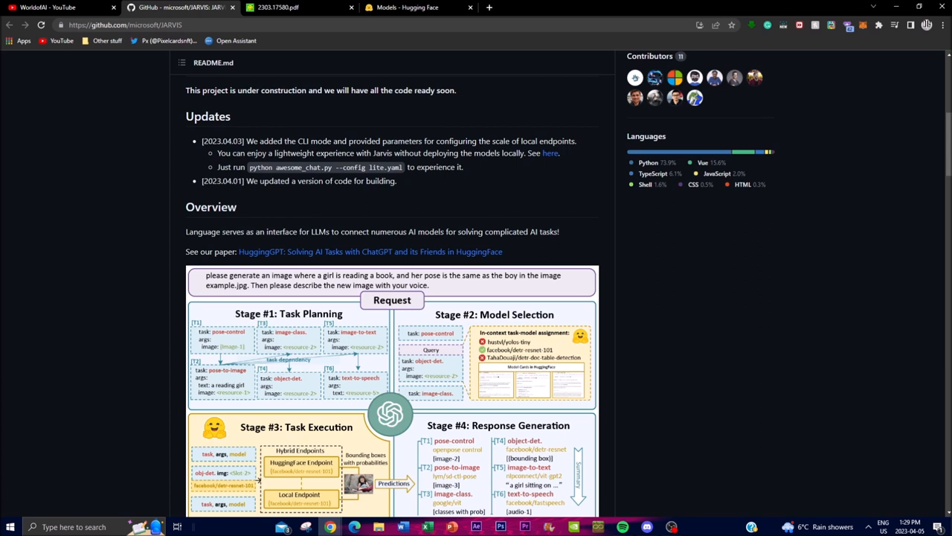
mouse_move(149, 215)
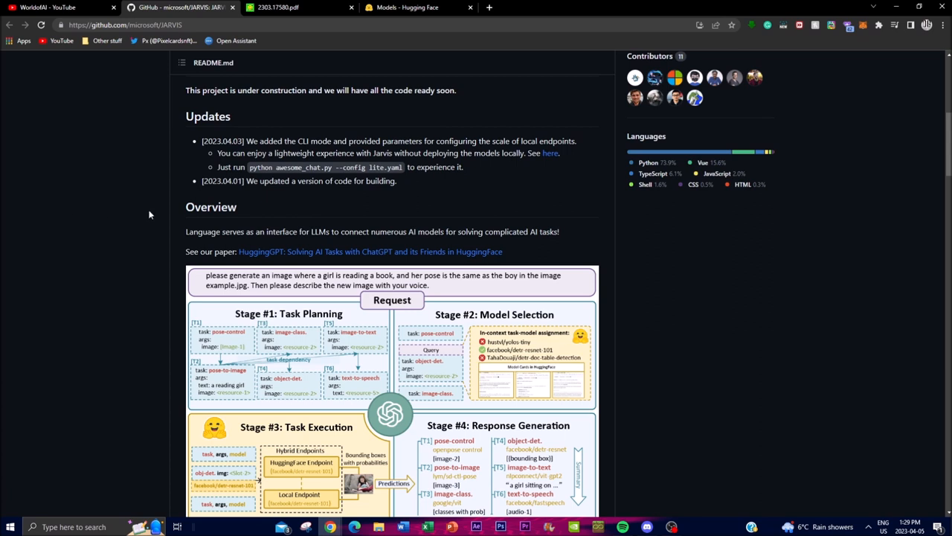
mouse_move(645, 356)
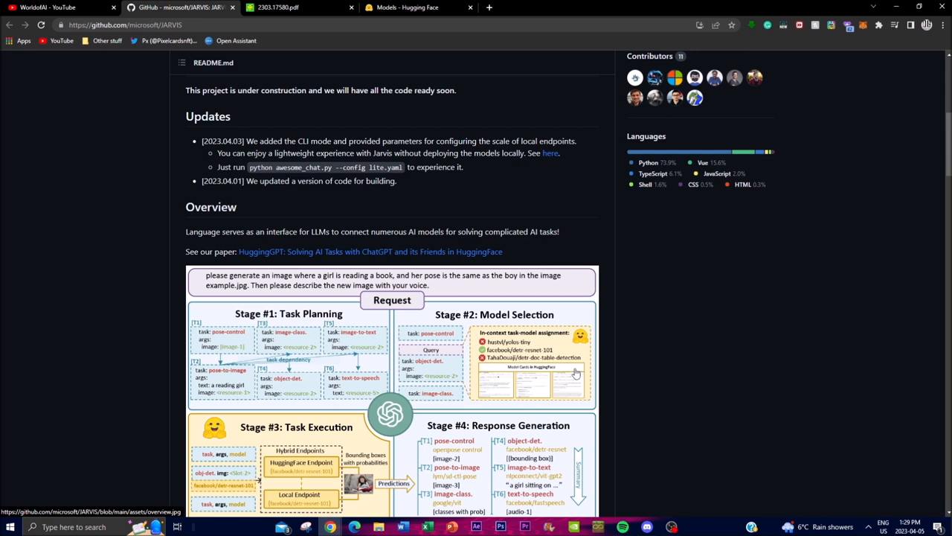
mouse_move(571, 372)
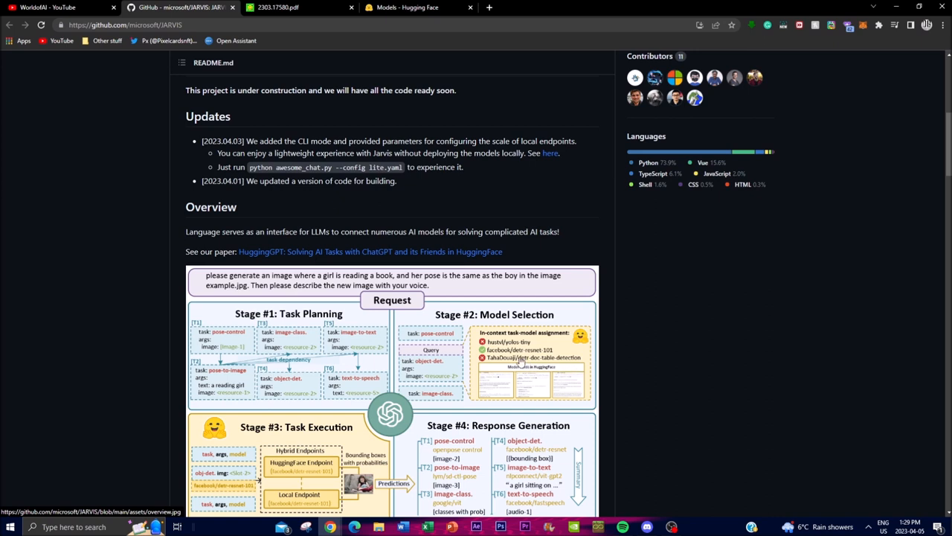
mouse_move(520, 360)
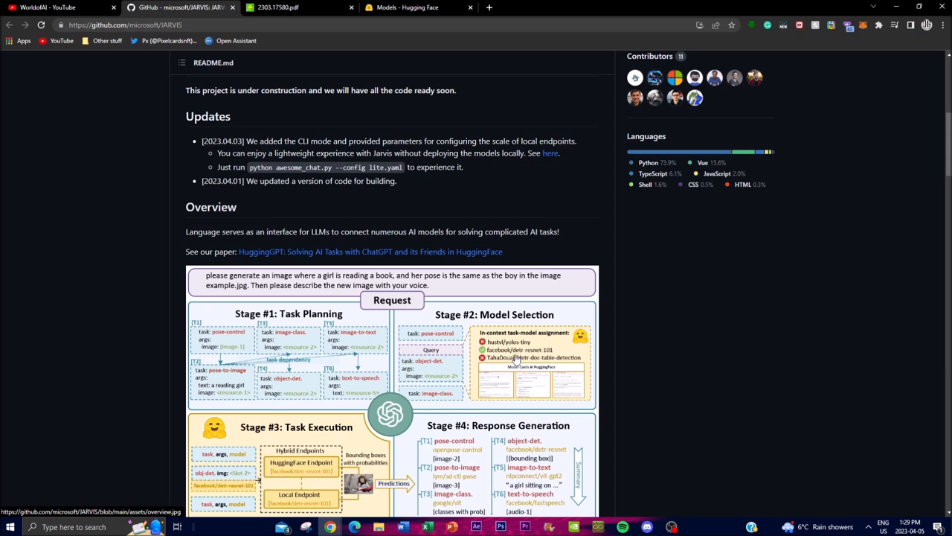
mouse_move(564, 346)
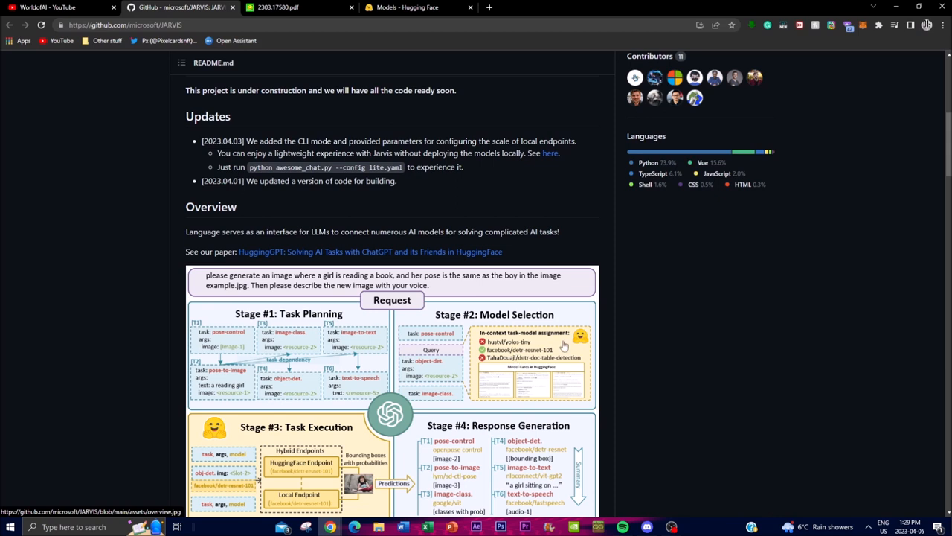
mouse_move(530, 349)
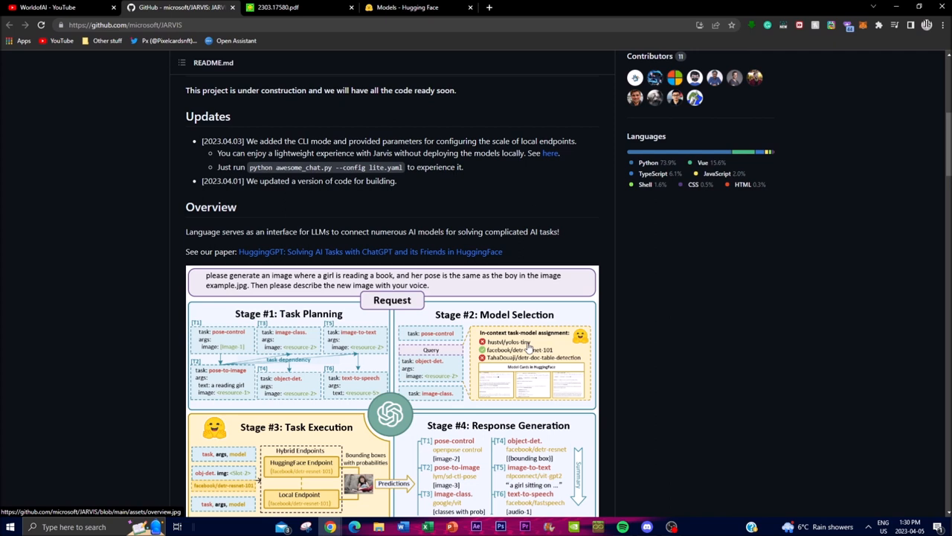
mouse_move(545, 339)
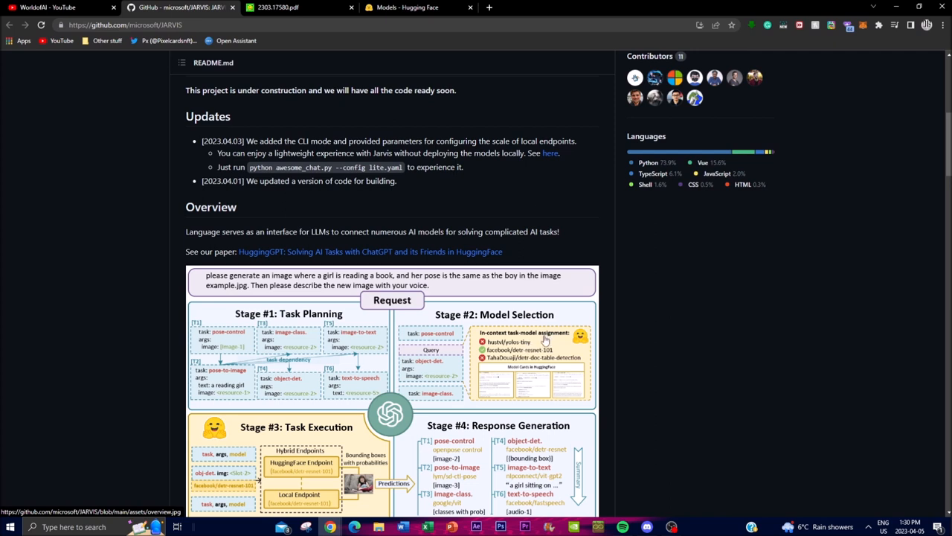
mouse_move(543, 339)
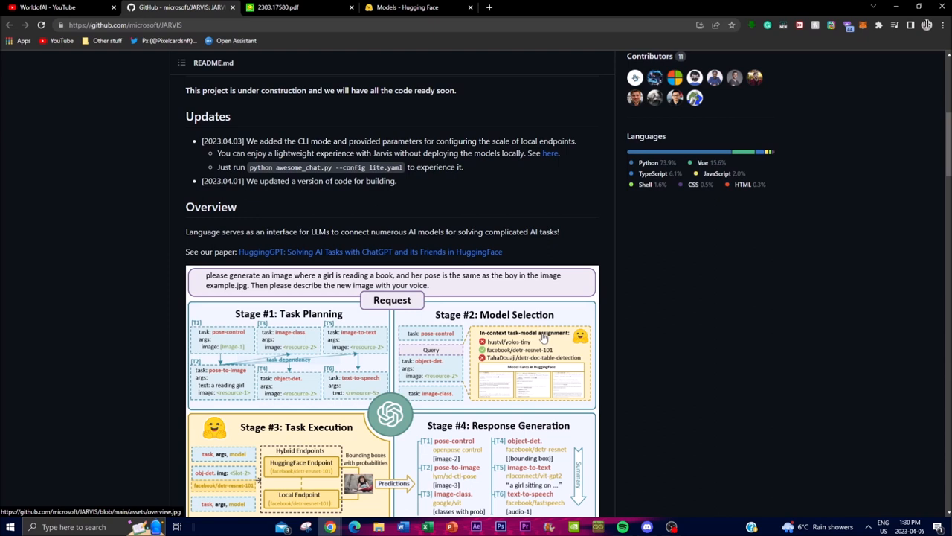
Step: Scroll the README until the diagram's Response panel with example images is visible
scroll("down", 3)
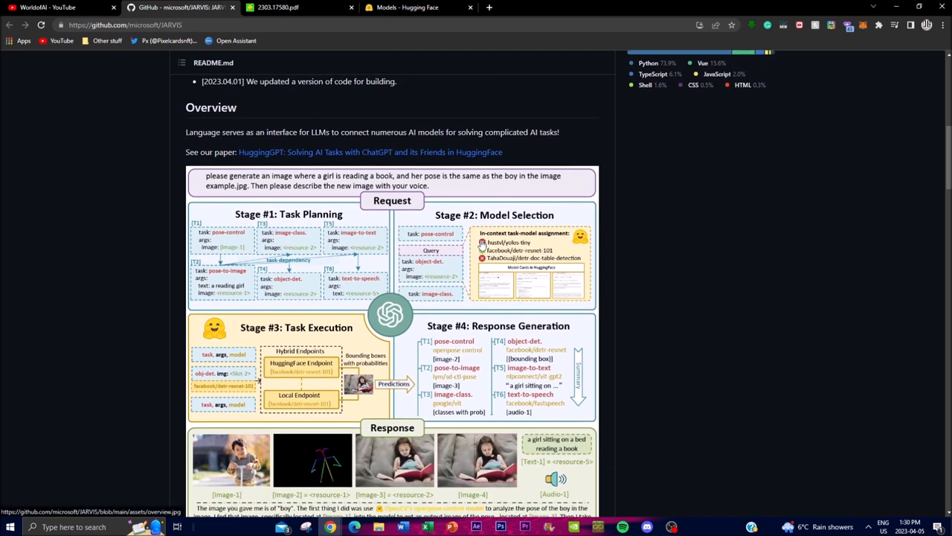
scroll("down", 3)
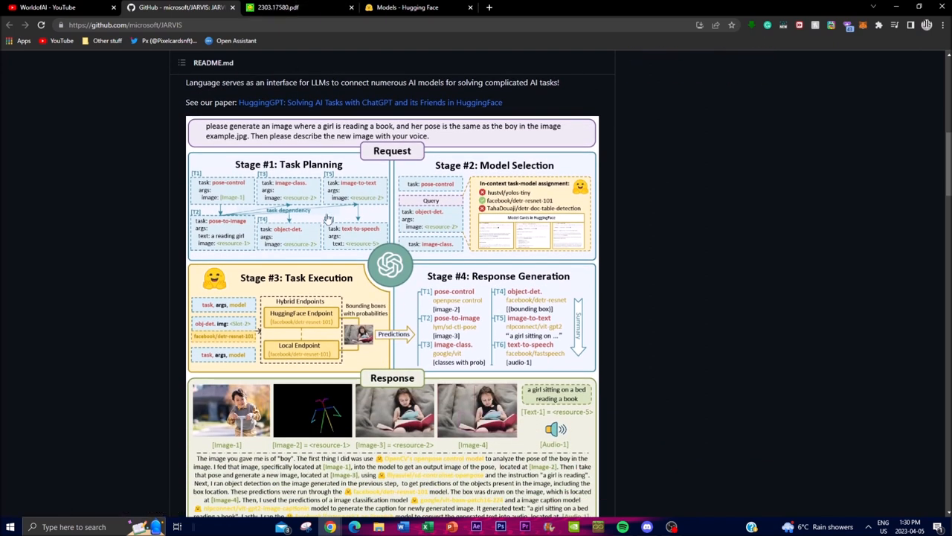
mouse_move(329, 285)
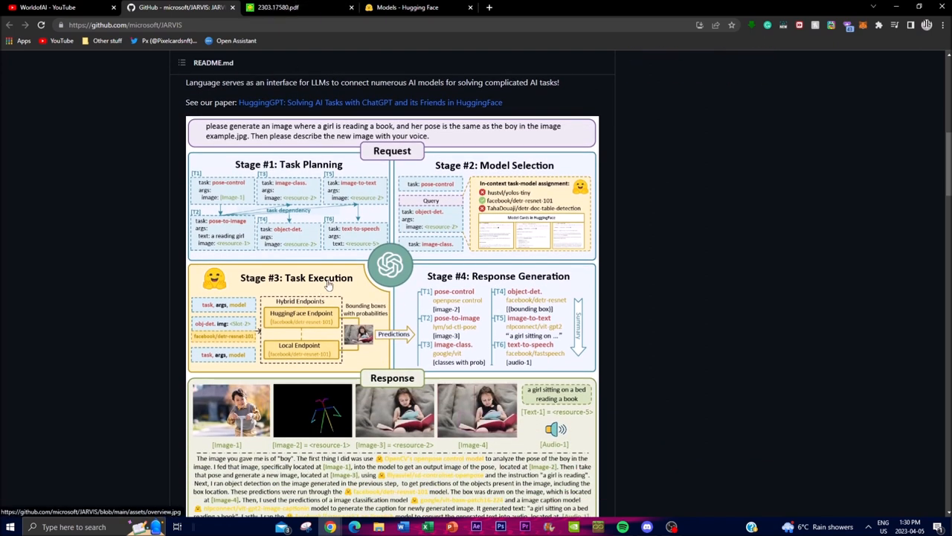
Step: Switch to the WorldofAI YouTube channel tab and scroll to its recent uploads row
left_click(60, 7)
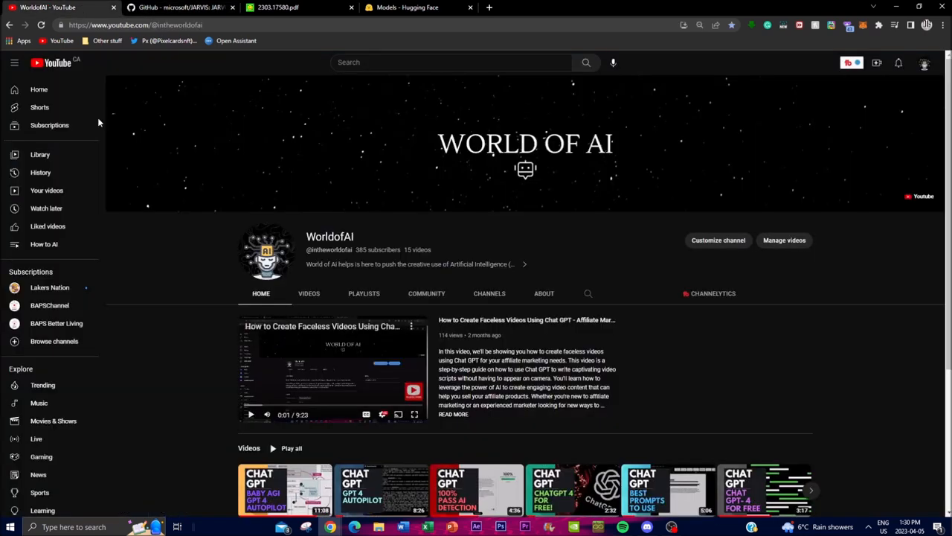
scroll("down", 3)
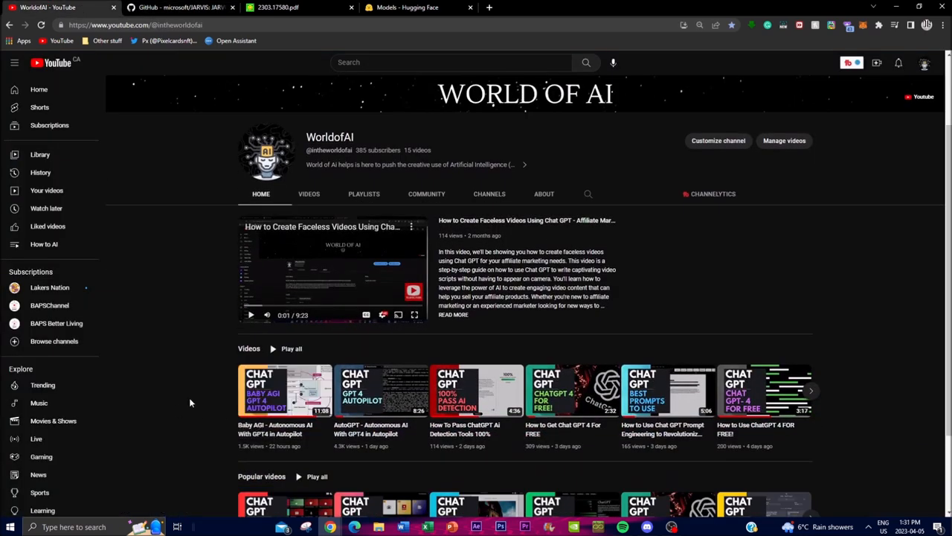
mouse_move(400, 422)
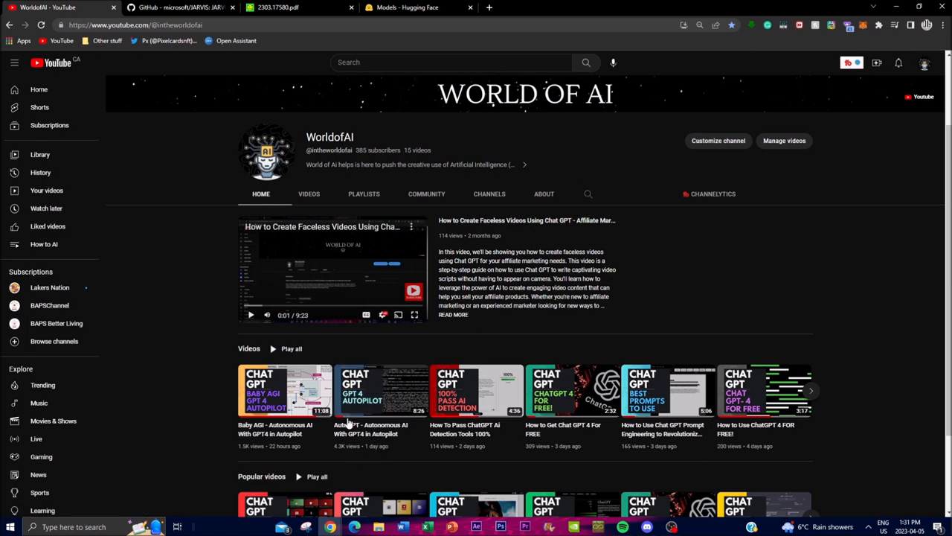
Step: Review the JARVIS README diagram's Response example, then switch to the Hugging Face Models tab
left_click(178, 7)
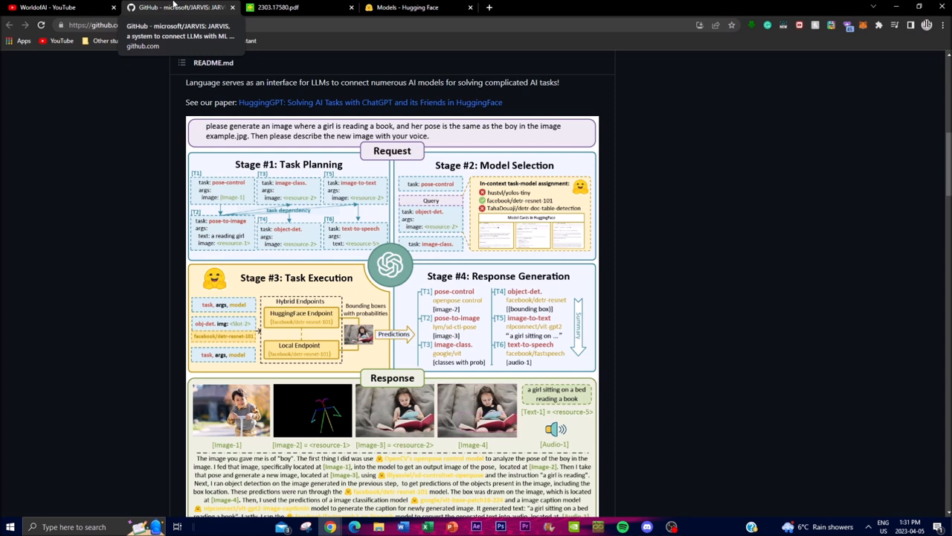
mouse_move(185, 194)
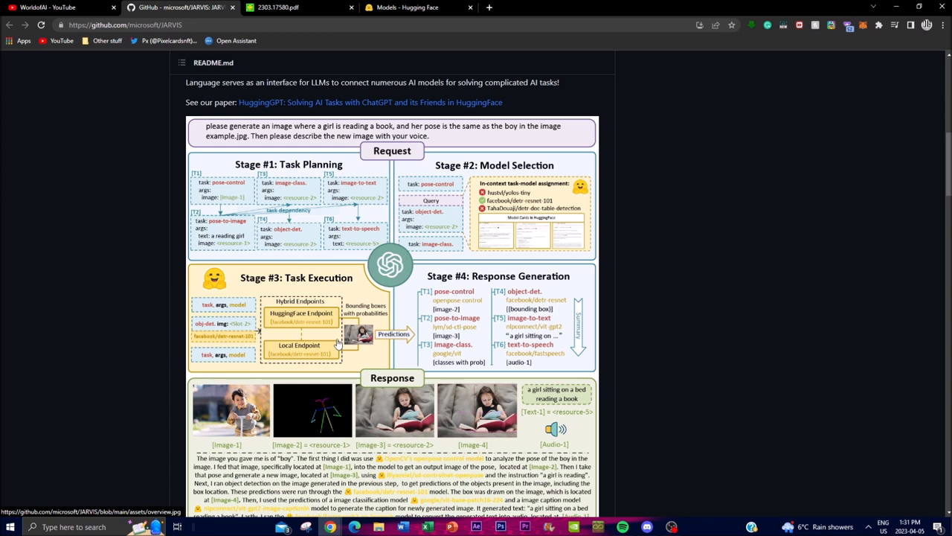
mouse_move(317, 370)
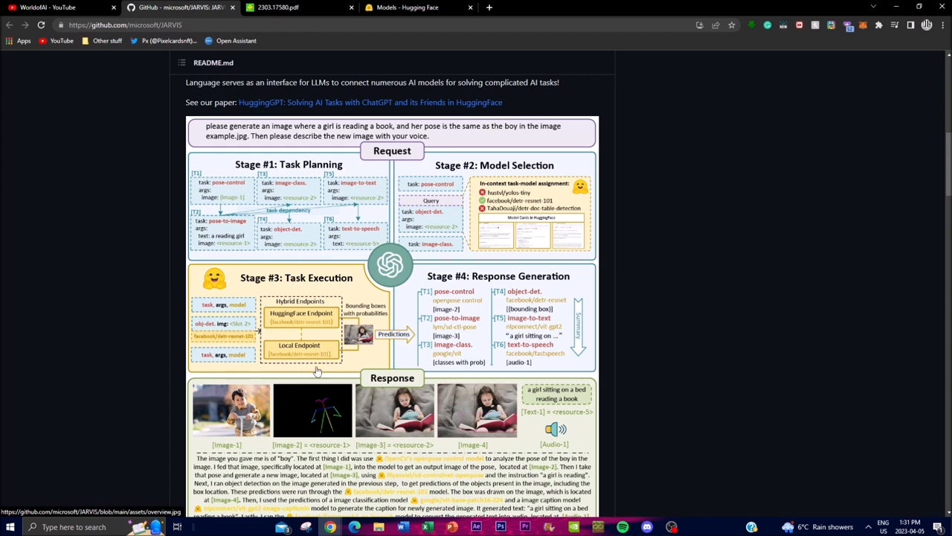
mouse_move(293, 218)
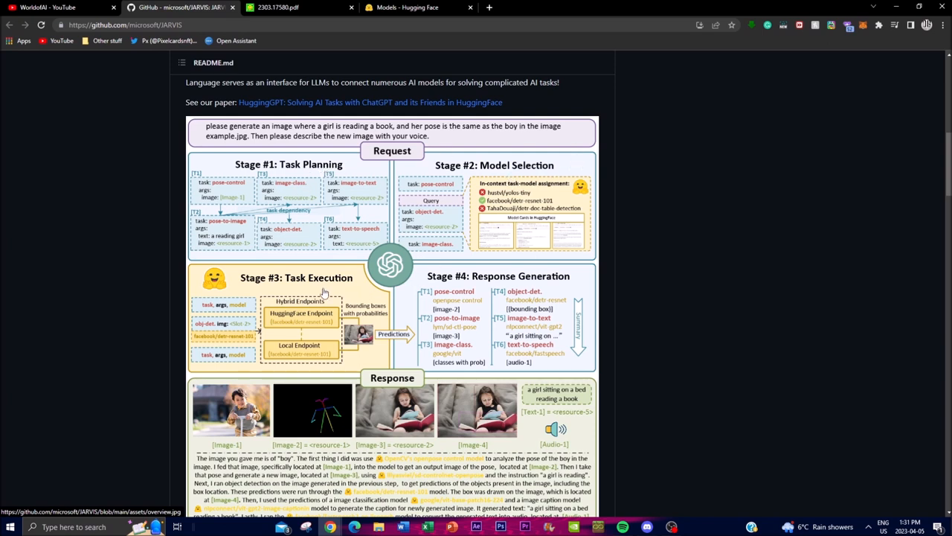
scroll("down", 3)
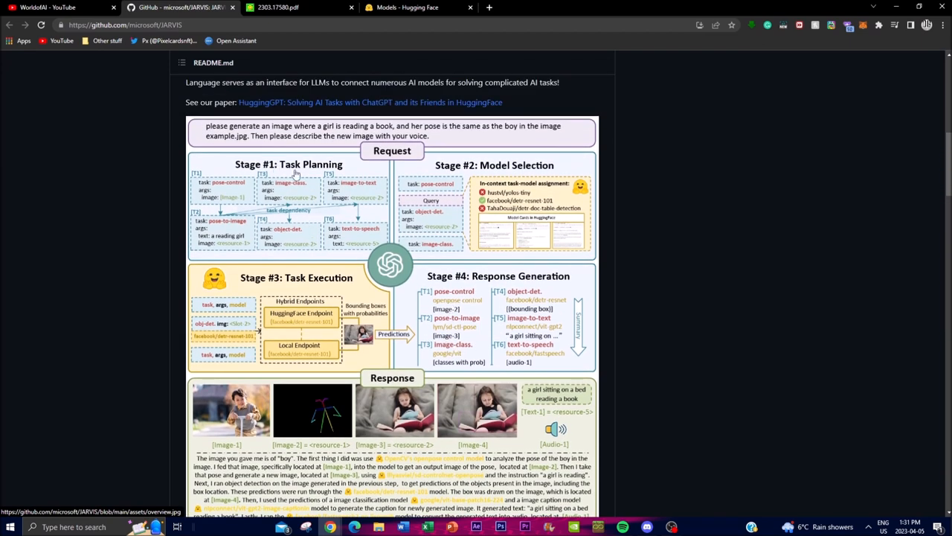
mouse_move(318, 185)
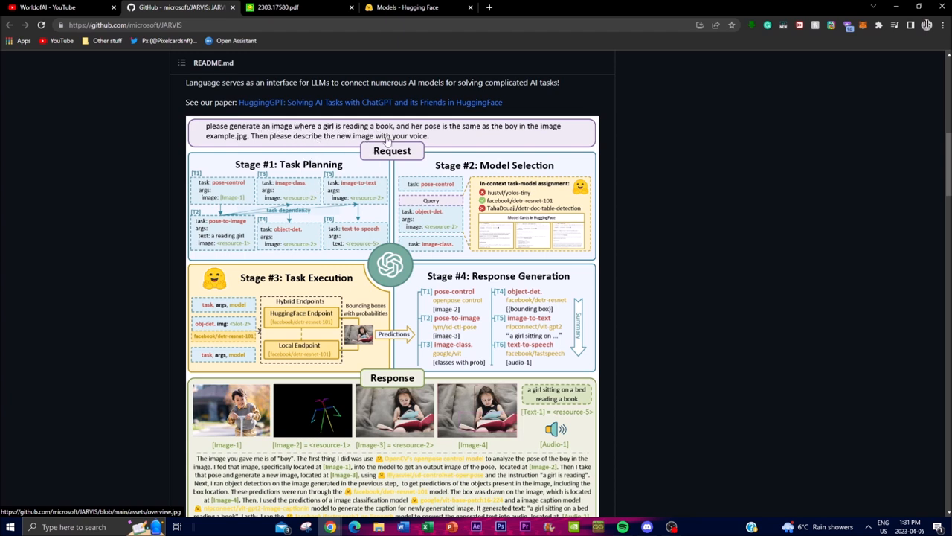
mouse_move(540, 136)
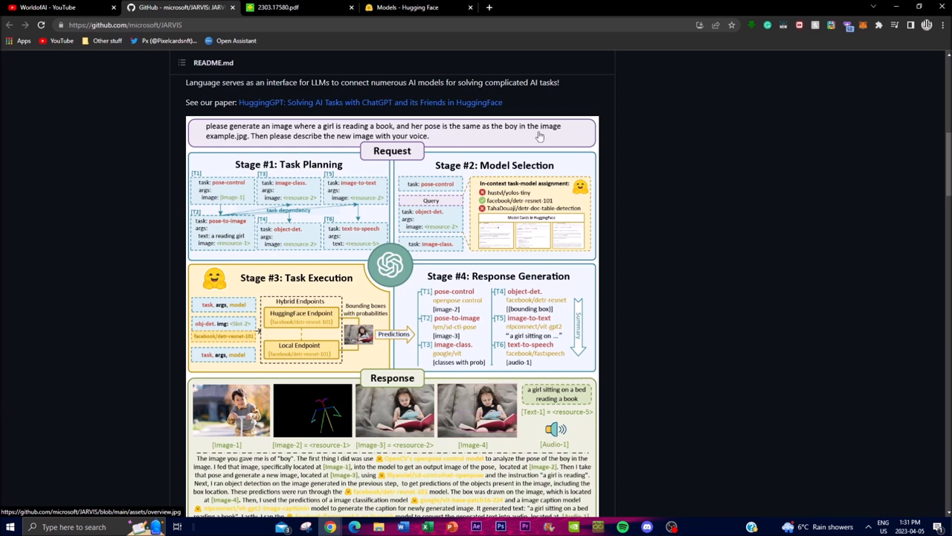
mouse_move(243, 144)
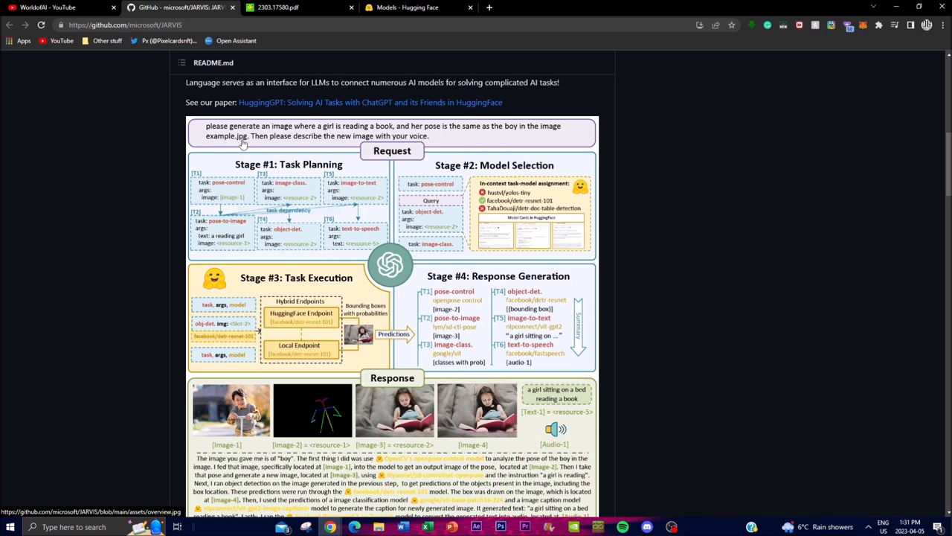
mouse_move(274, 141)
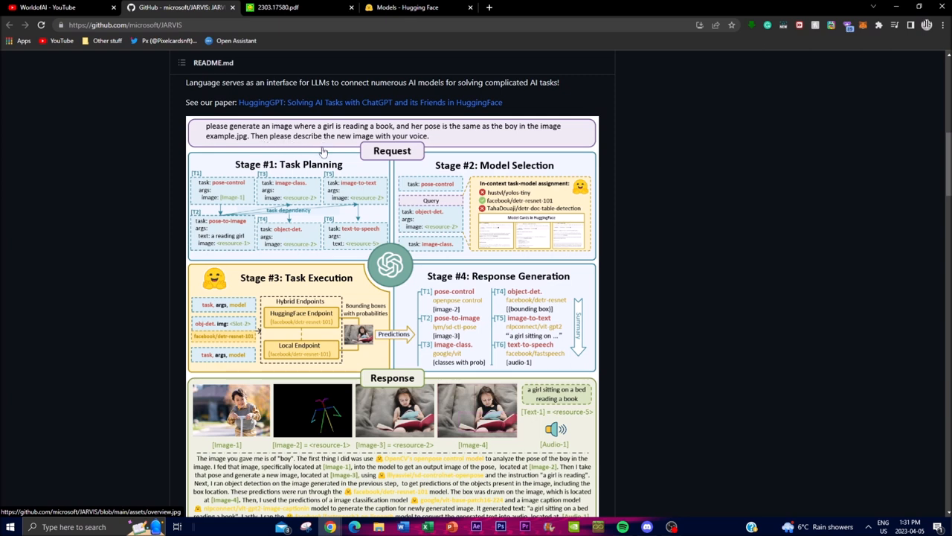
mouse_move(397, 151)
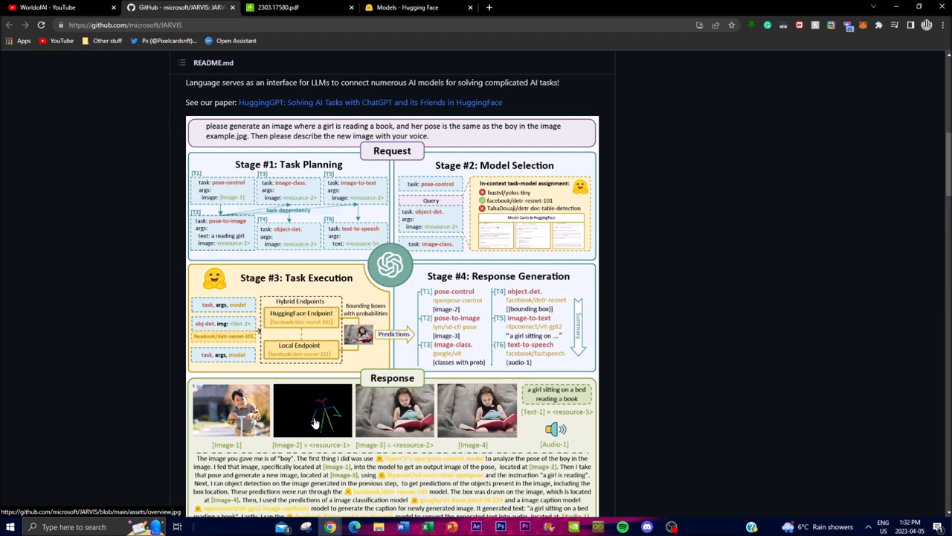
mouse_move(505, 129)
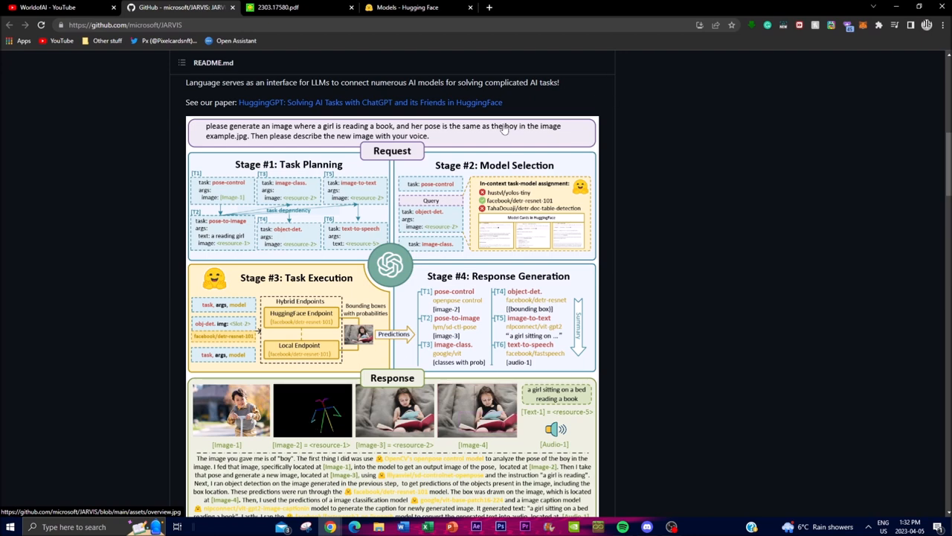
left_click(417, 8)
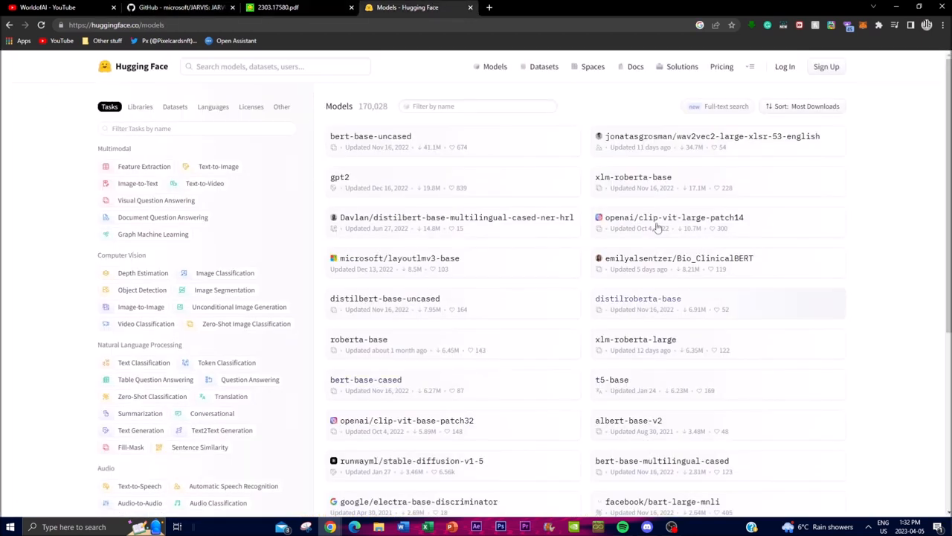
Step: Return to the JARVIS README and scroll past the diagram to the four-stage workflow
left_click(179, 7)
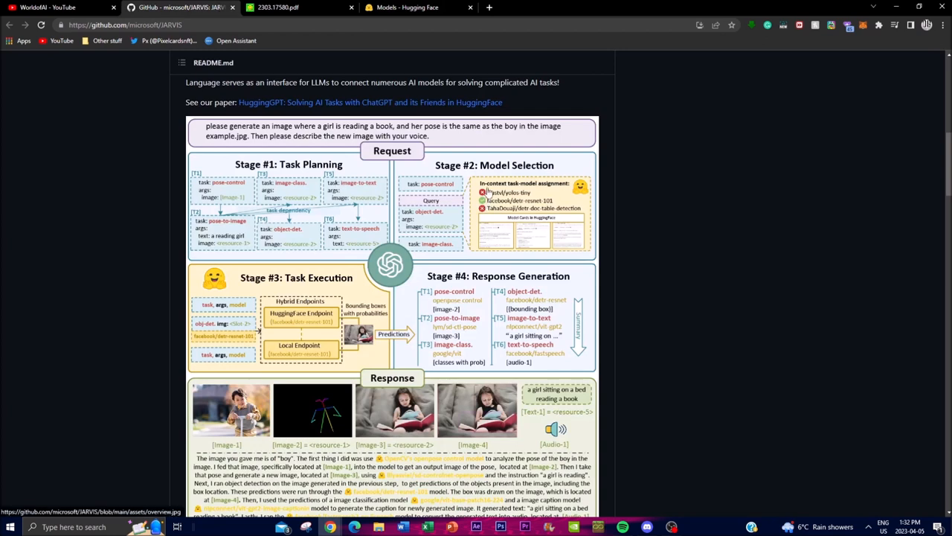
mouse_move(495, 216)
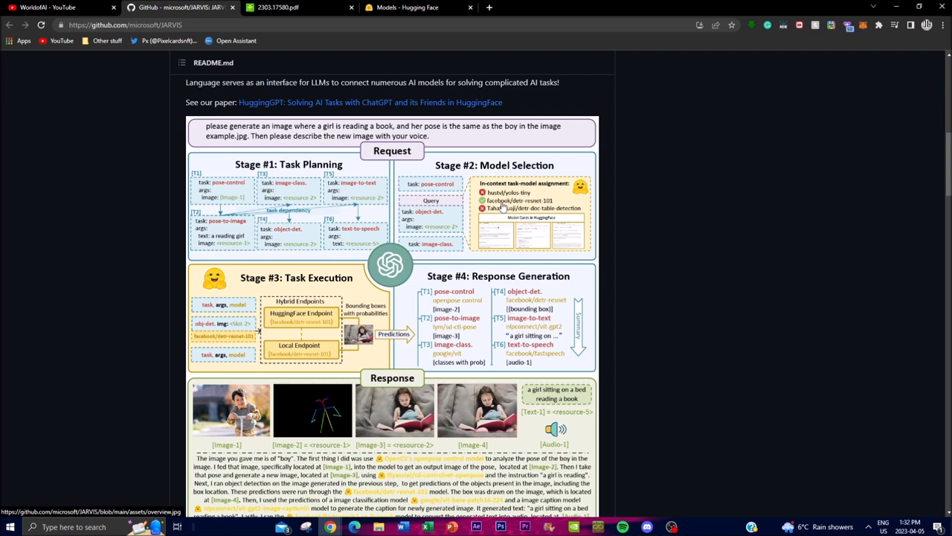
mouse_move(261, 296)
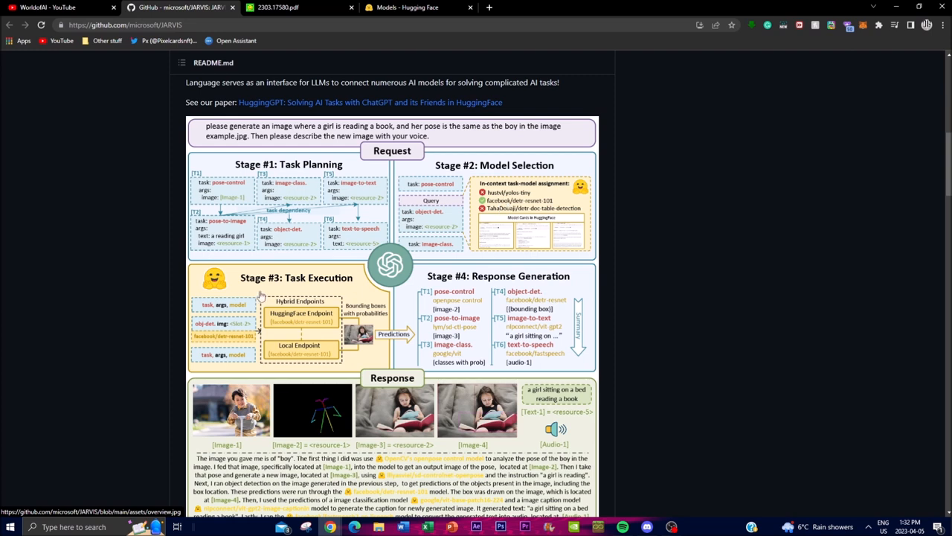
mouse_move(293, 229)
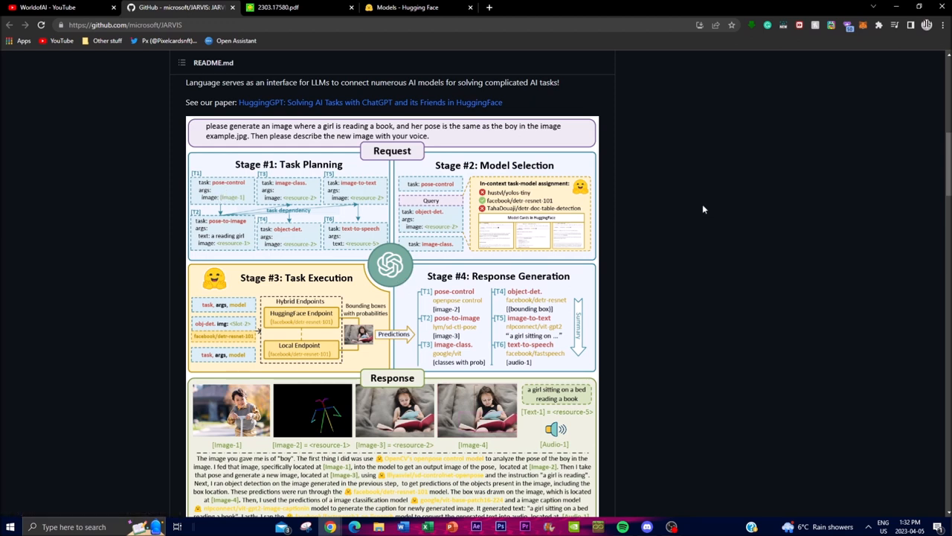
mouse_move(647, 210)
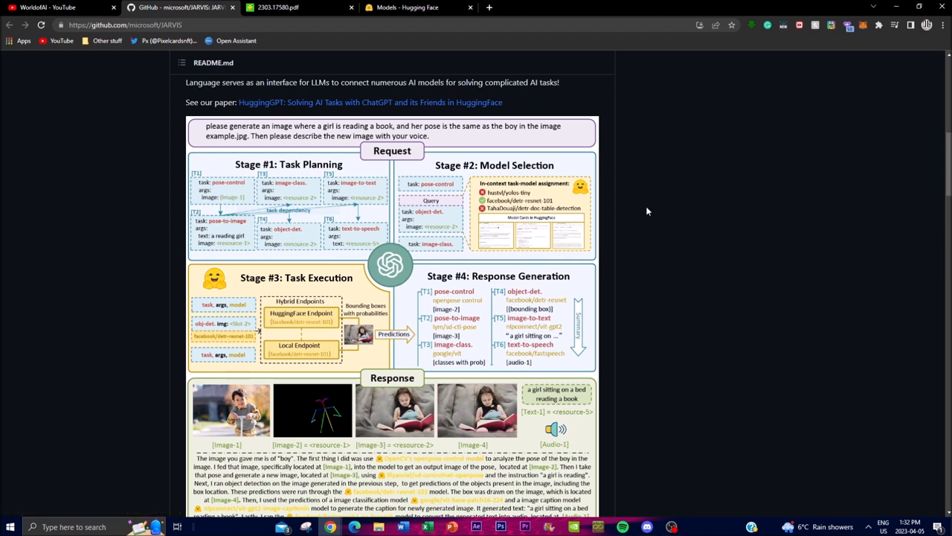
mouse_move(331, 395)
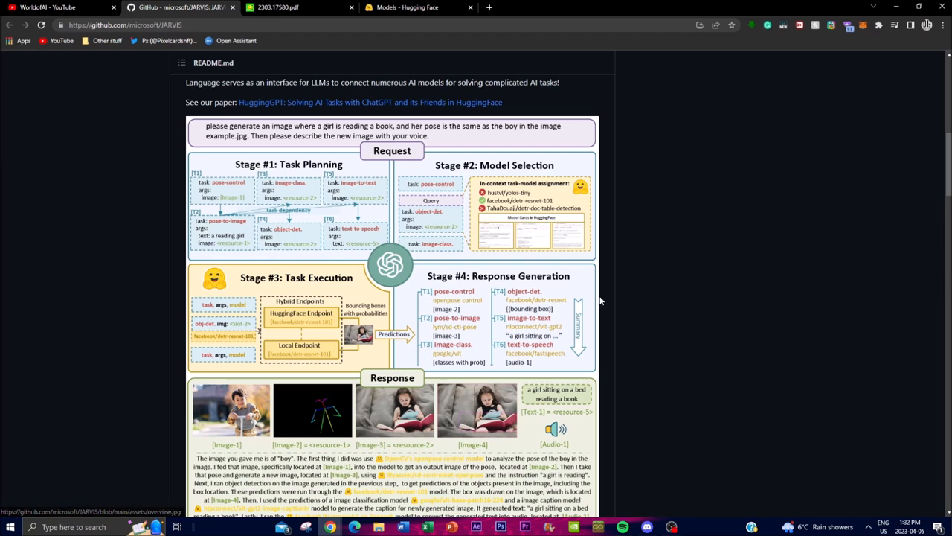
scroll("down", 3)
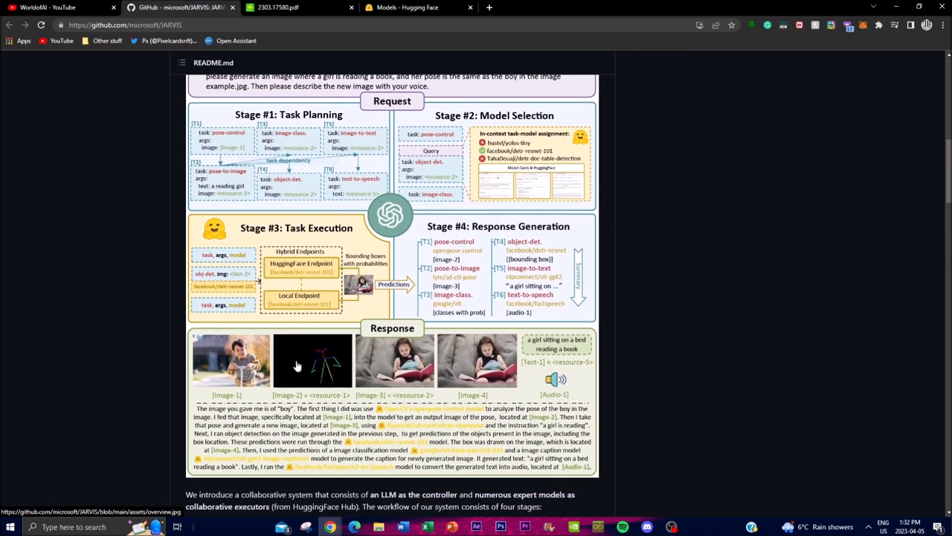
mouse_move(279, 222)
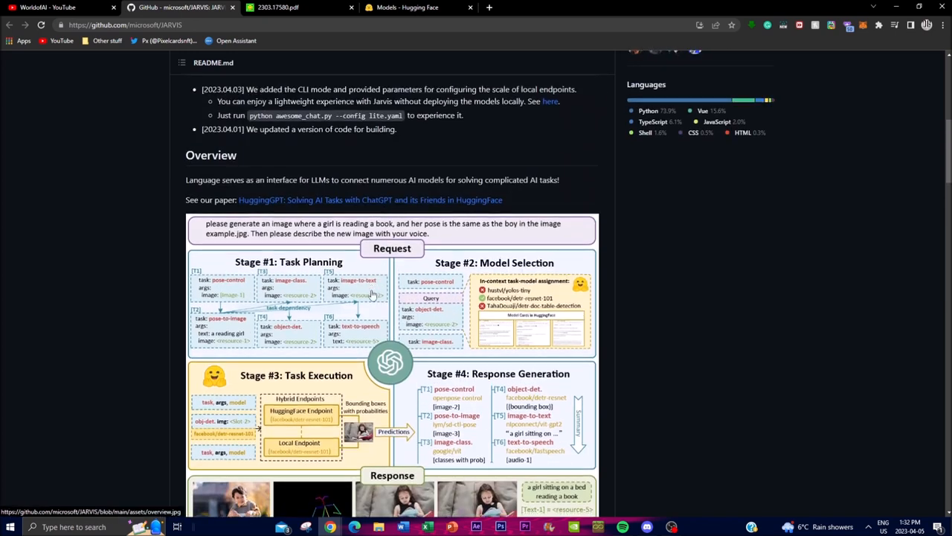
scroll("down", 3)
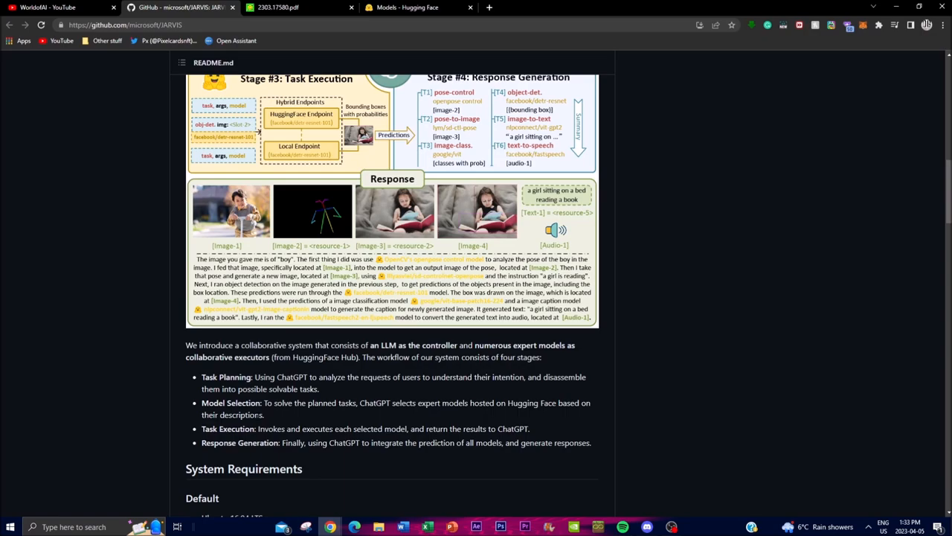
Step: Bring up the HuggingGPT paper PDF, zoom out slightly and skim its case studies
left_click(290, 6)
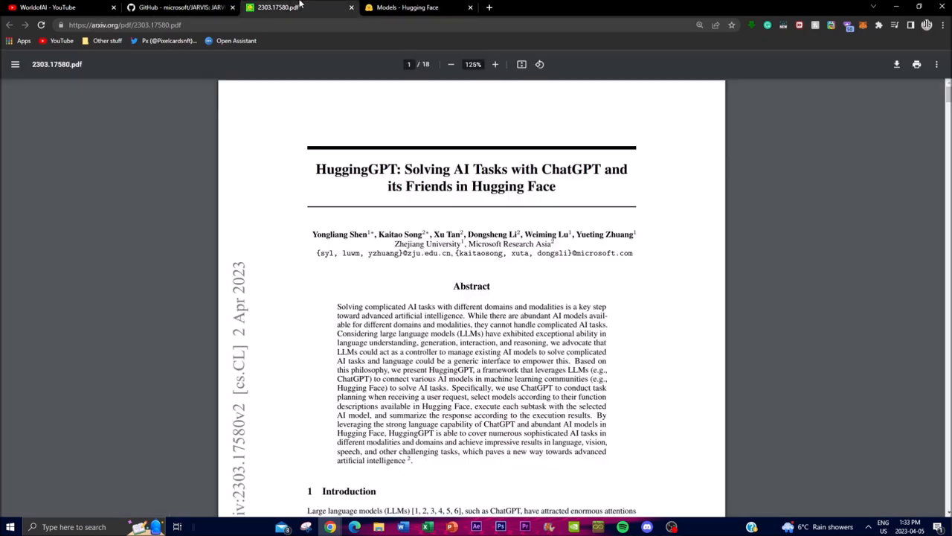
scroll("down", 3)
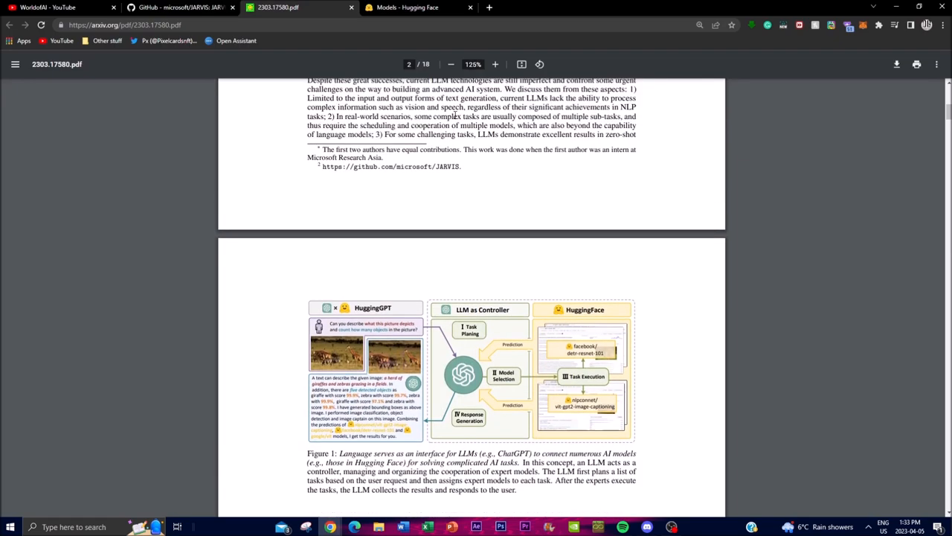
left_click(495, 64)
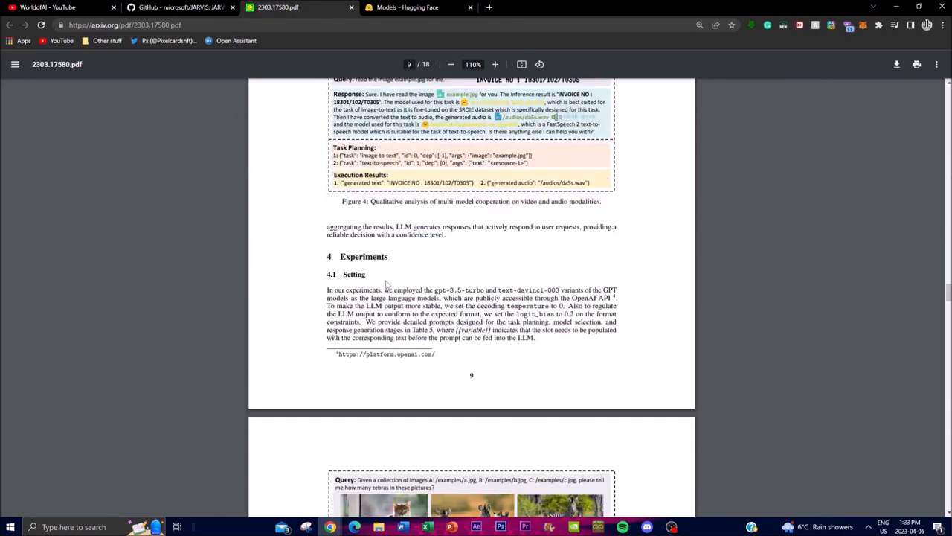
scroll("down", 3)
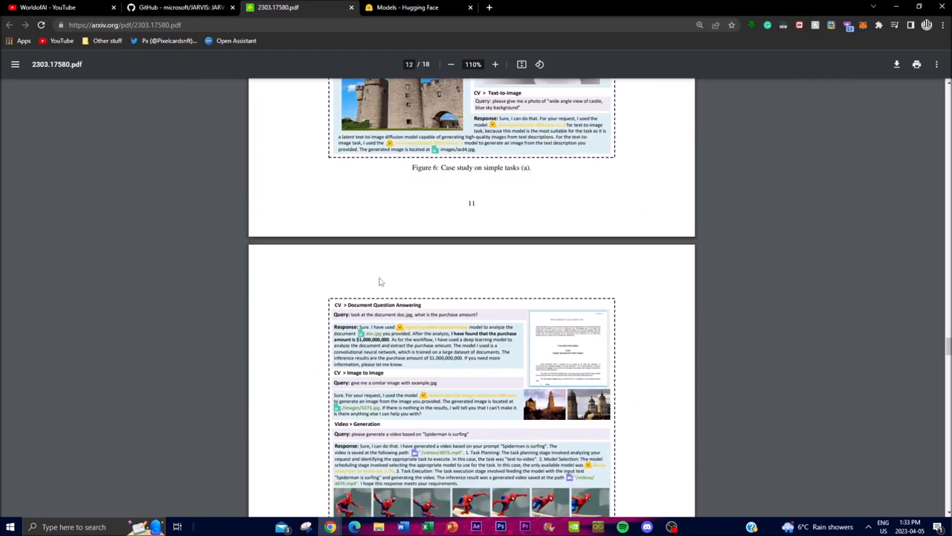
scroll("down", 3)
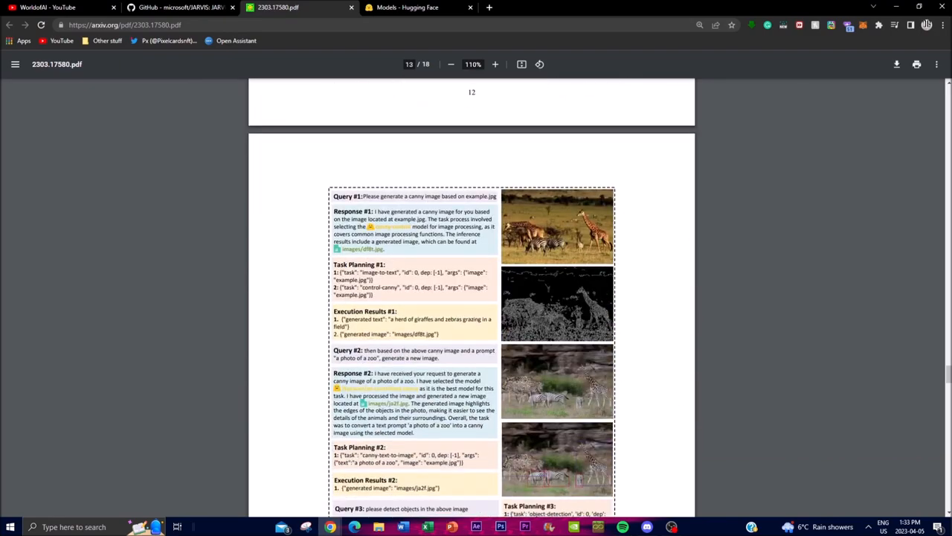
scroll("down", 3)
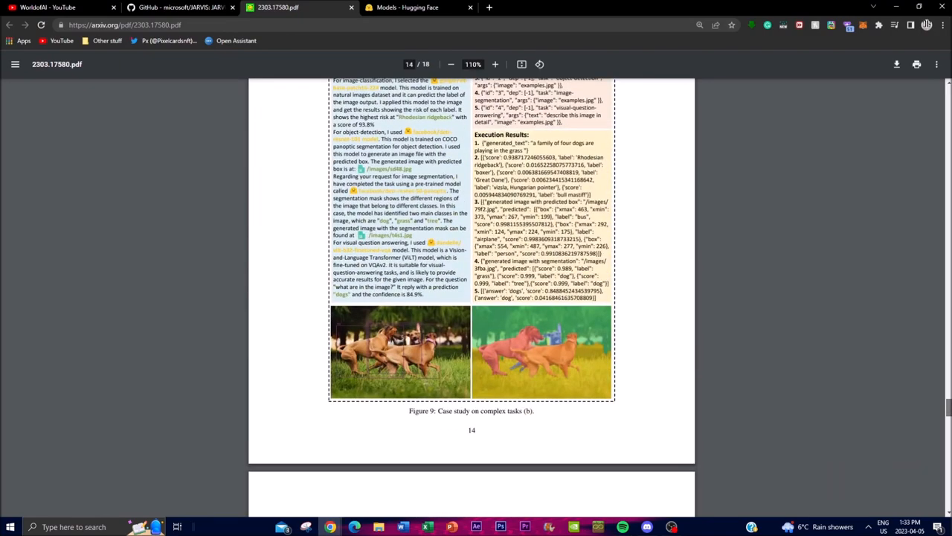
scroll("down", 3)
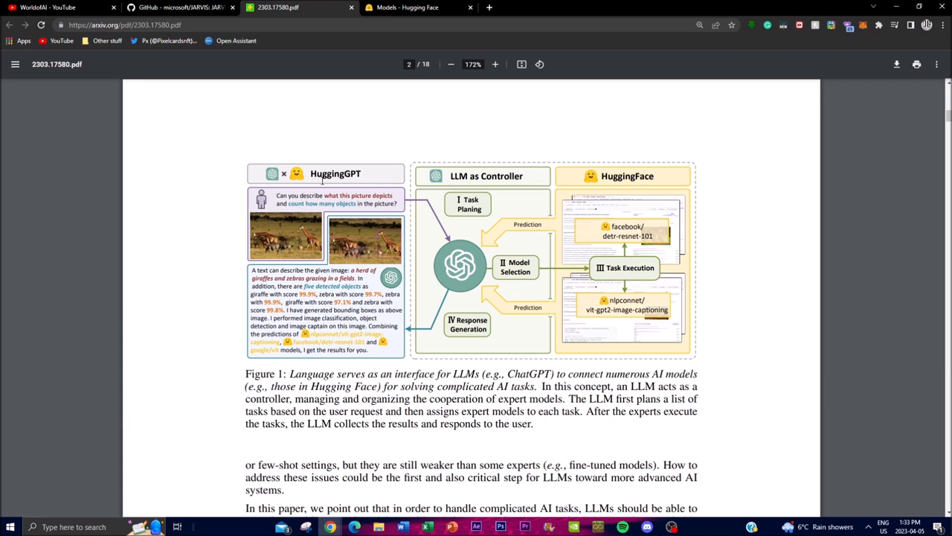
mouse_move(372, 206)
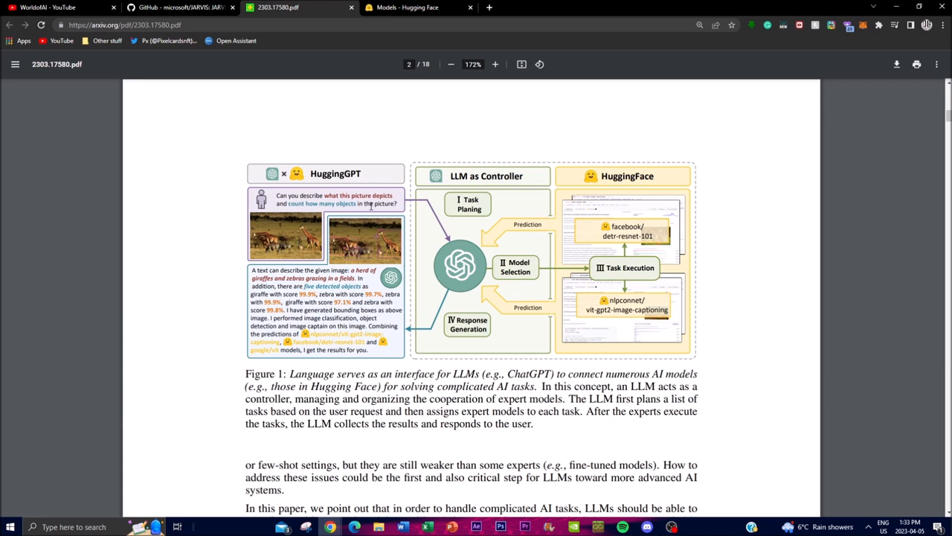
mouse_move(606, 123)
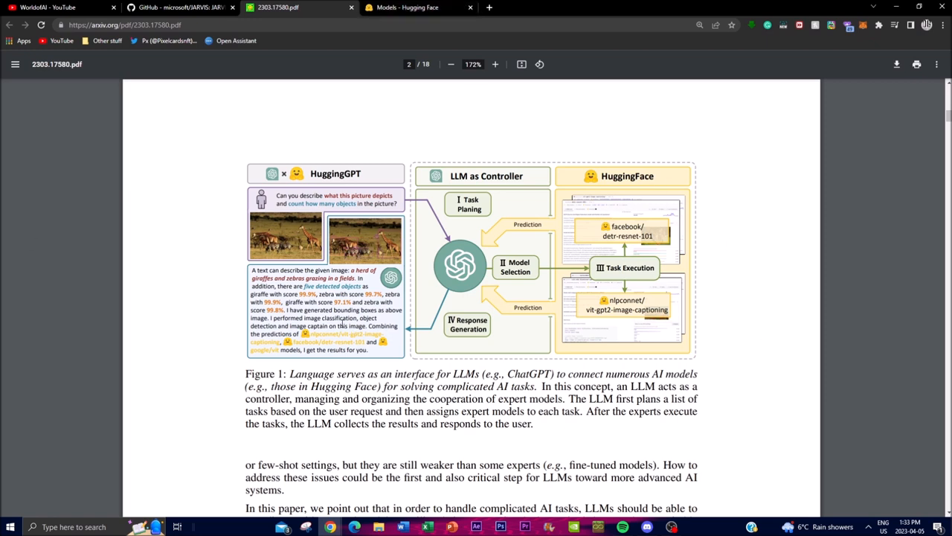
mouse_move(342, 323)
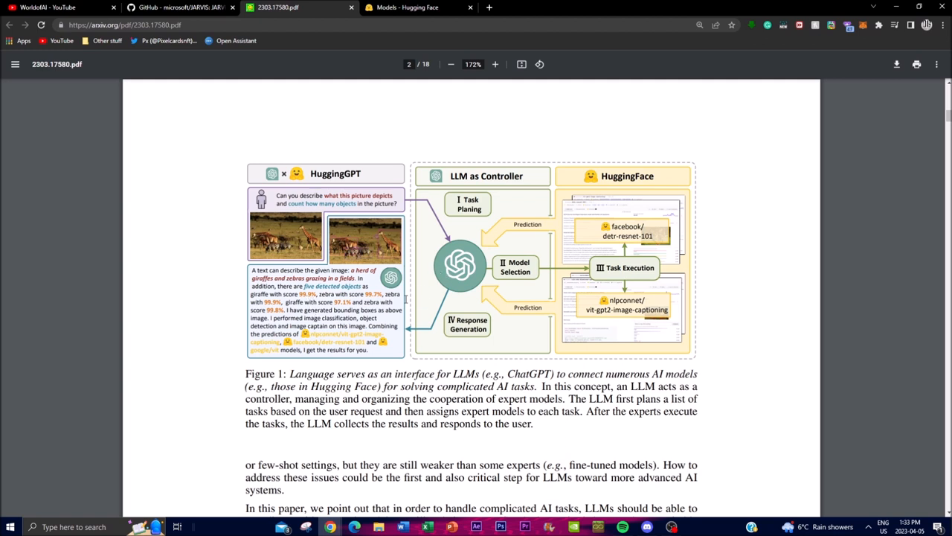
Step: Zoom out to whole pages, glance at YouTube, and return to page 2's Figure 1
left_click(451, 64)
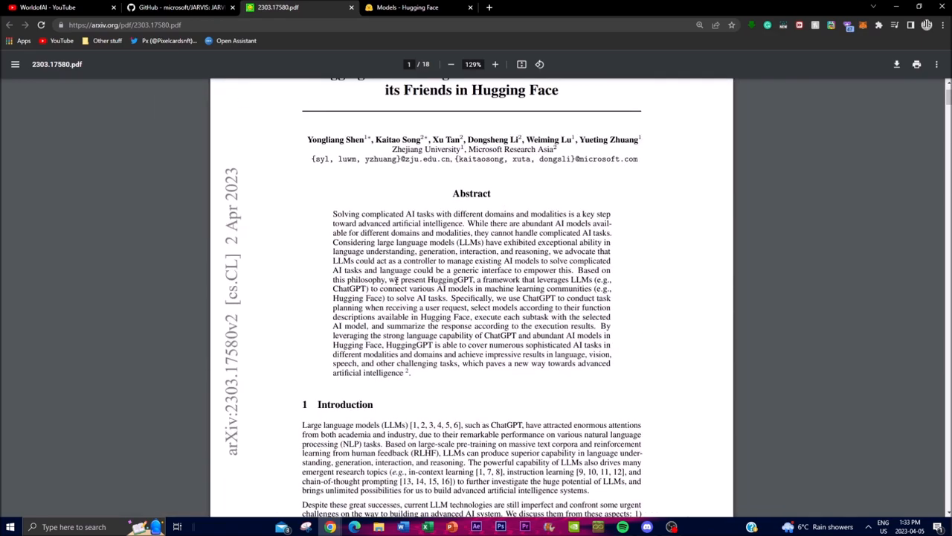
scroll("down", 3)
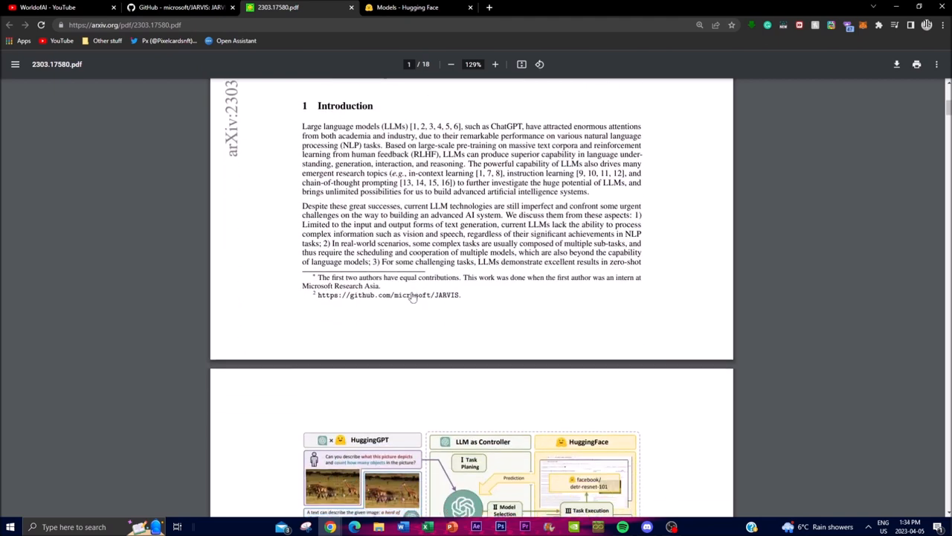
left_click(48, 8)
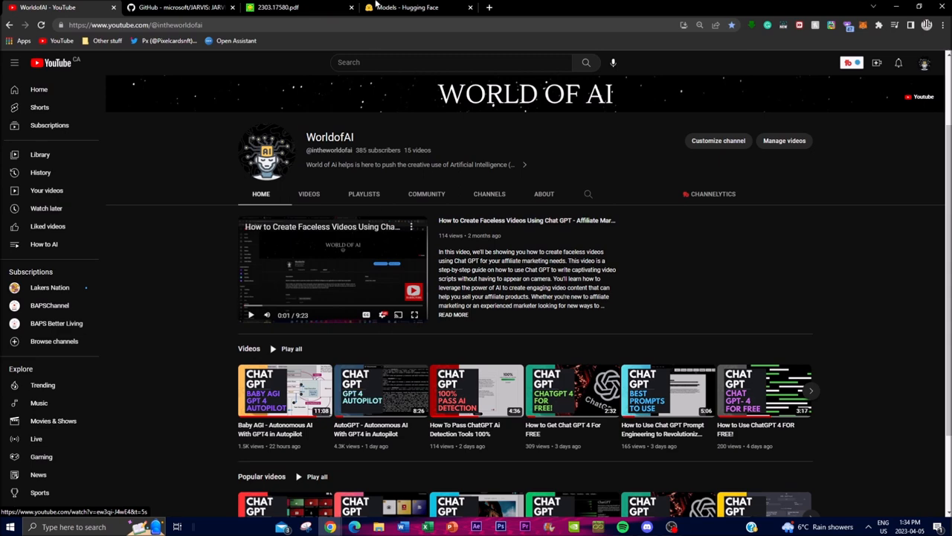
left_click(275, 7)
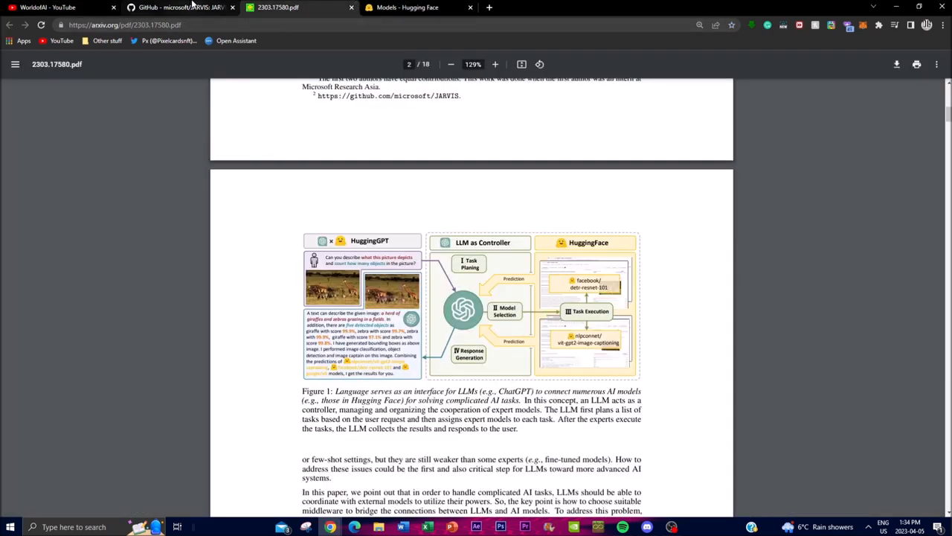
Step: Scroll the JARVIS README past the overview diagram to the workflow stages and System Requirements
left_click(179, 6)
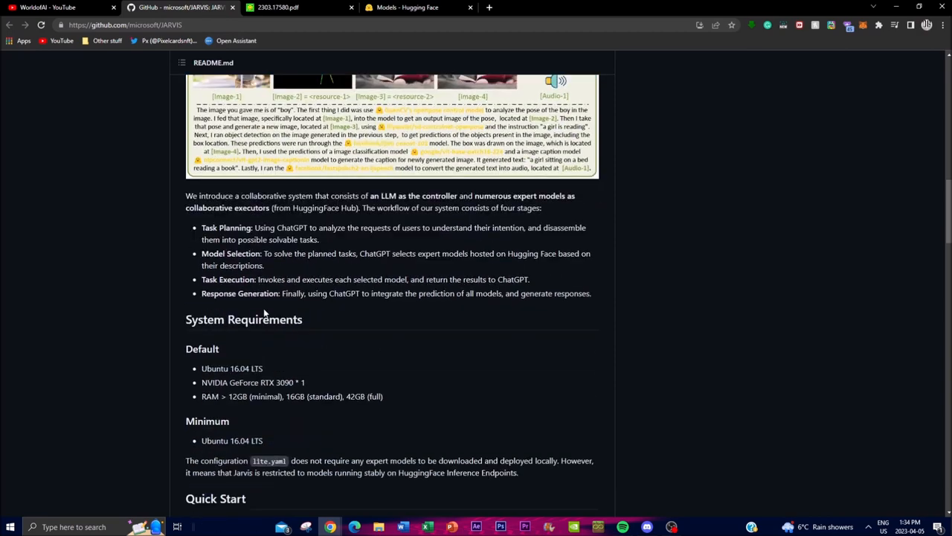
scroll("down", 3)
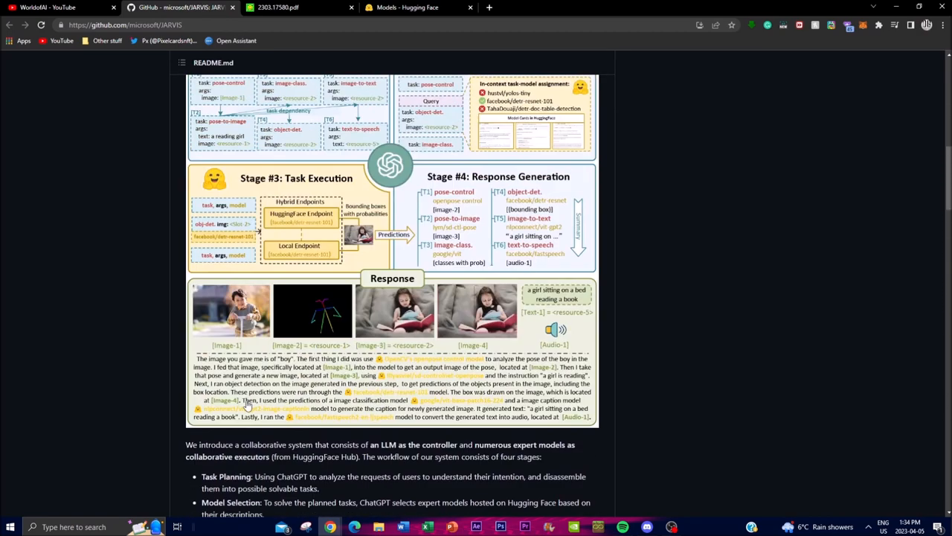
scroll("up", 3)
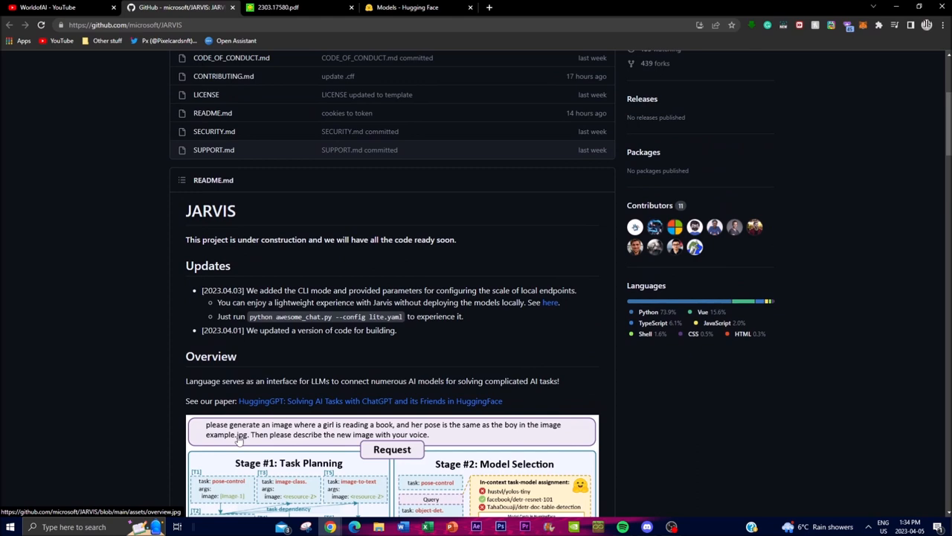
scroll("down", 3)
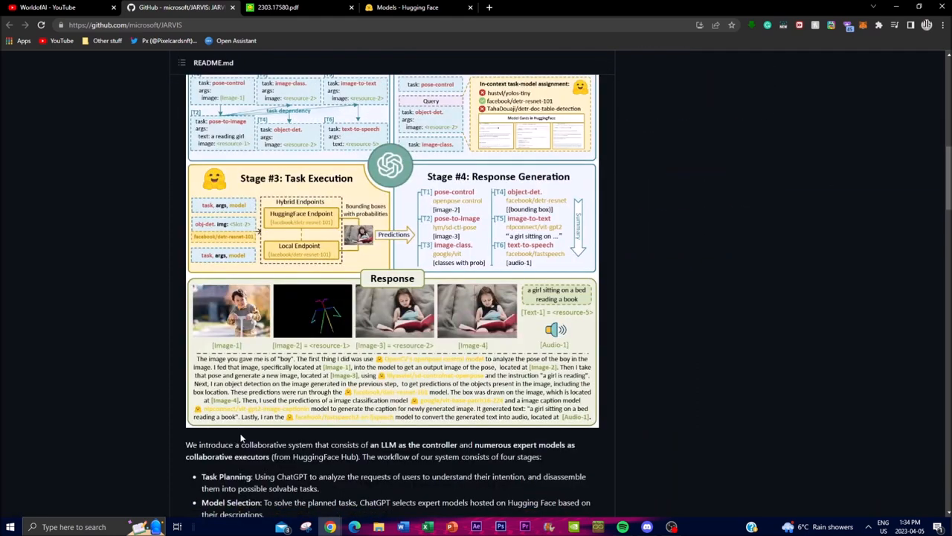
scroll("down", 3)
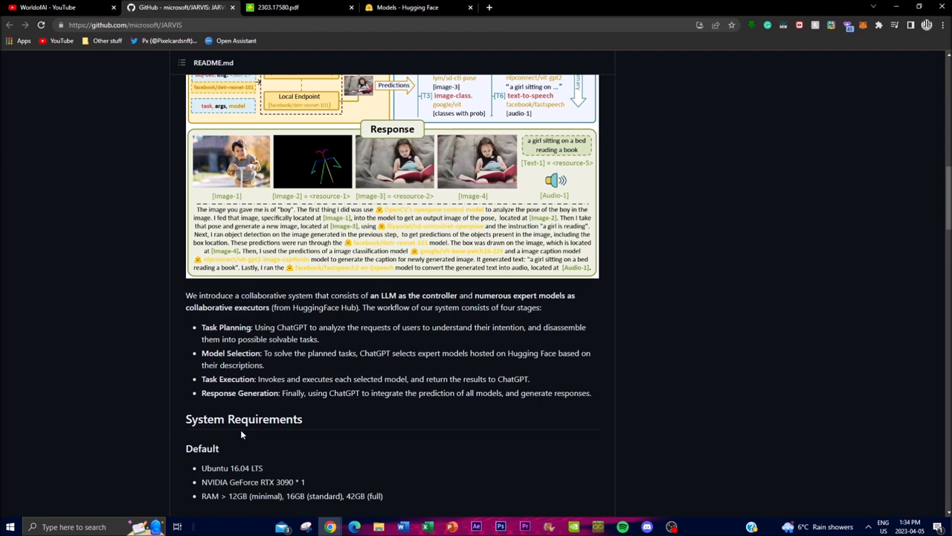
scroll("down", 3)
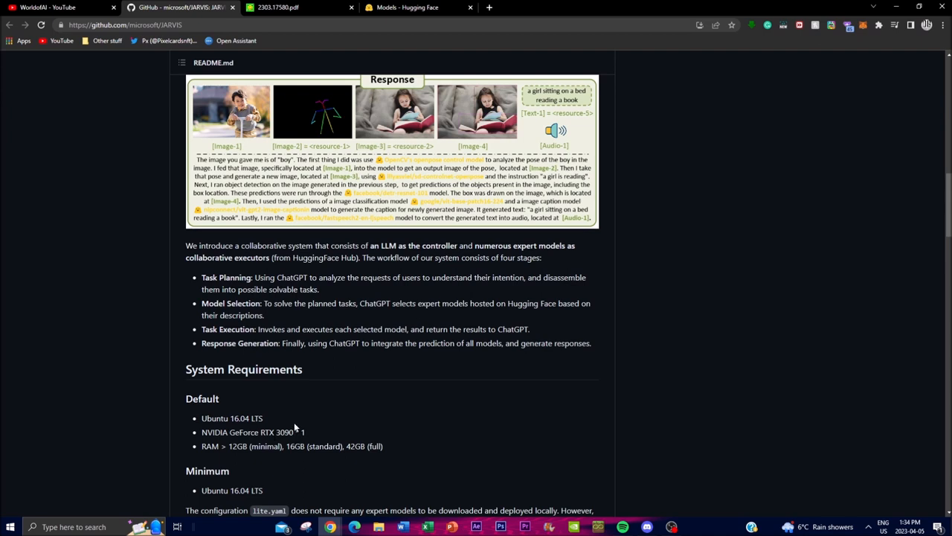
mouse_move(294, 428)
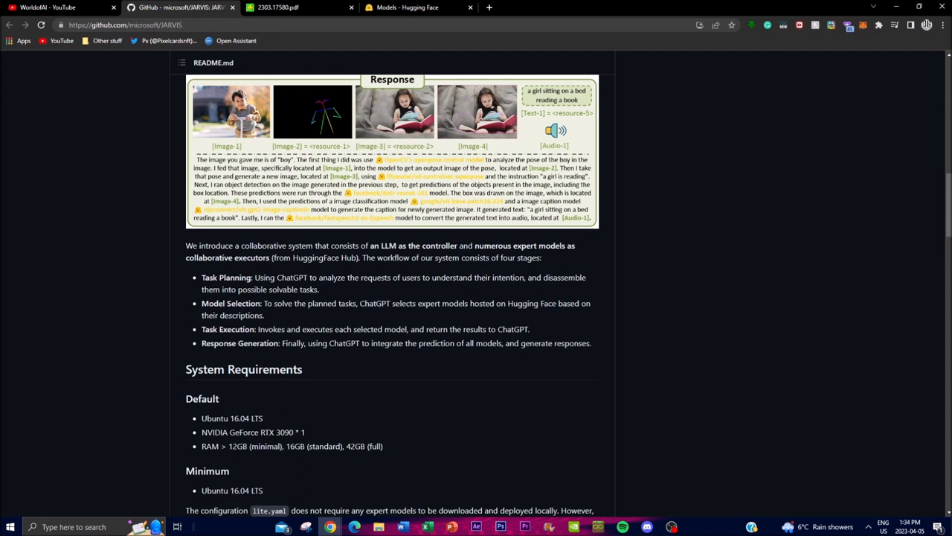
mouse_move(188, 384)
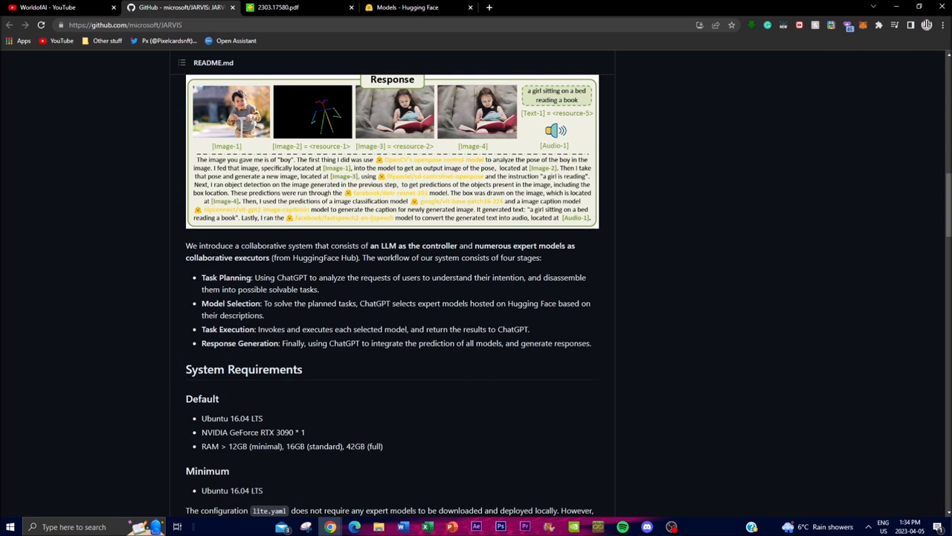
mouse_move(250, 471)
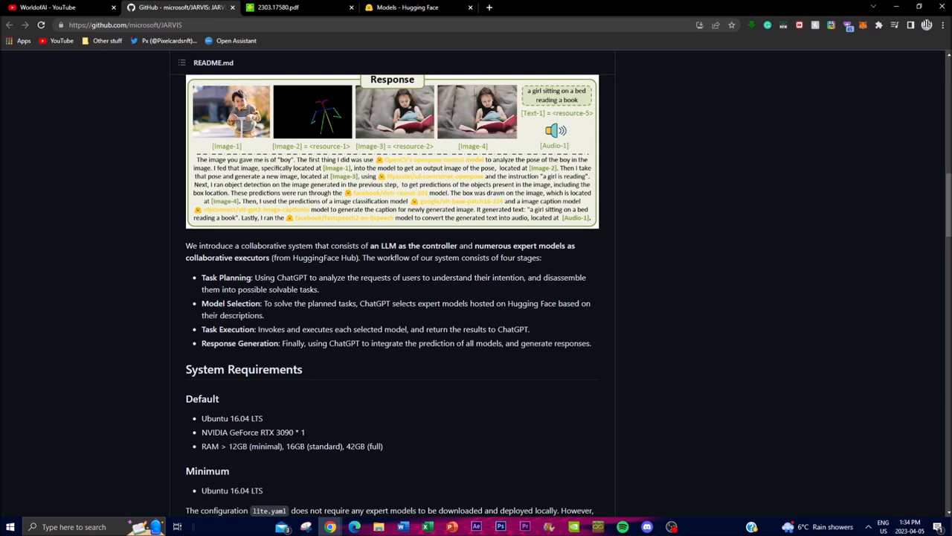
mouse_move(465, 470)
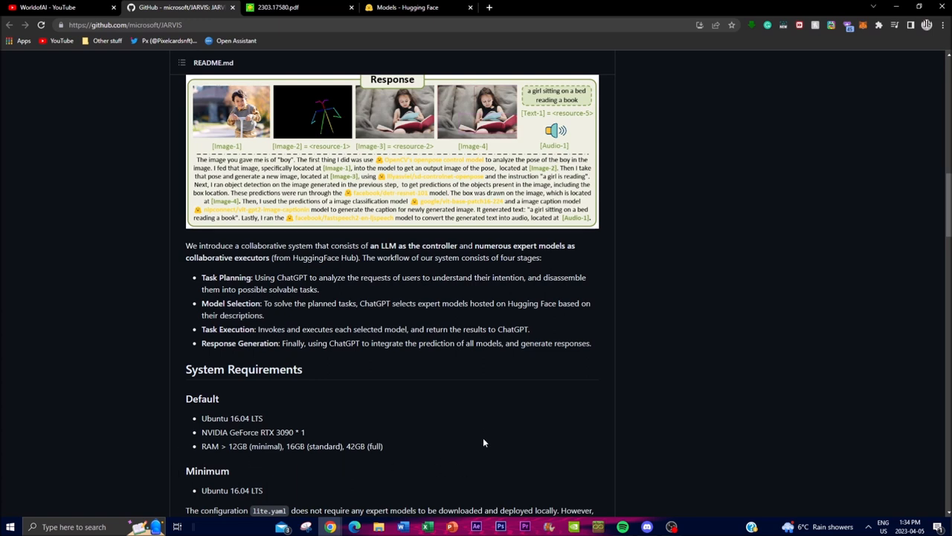
mouse_move(331, 459)
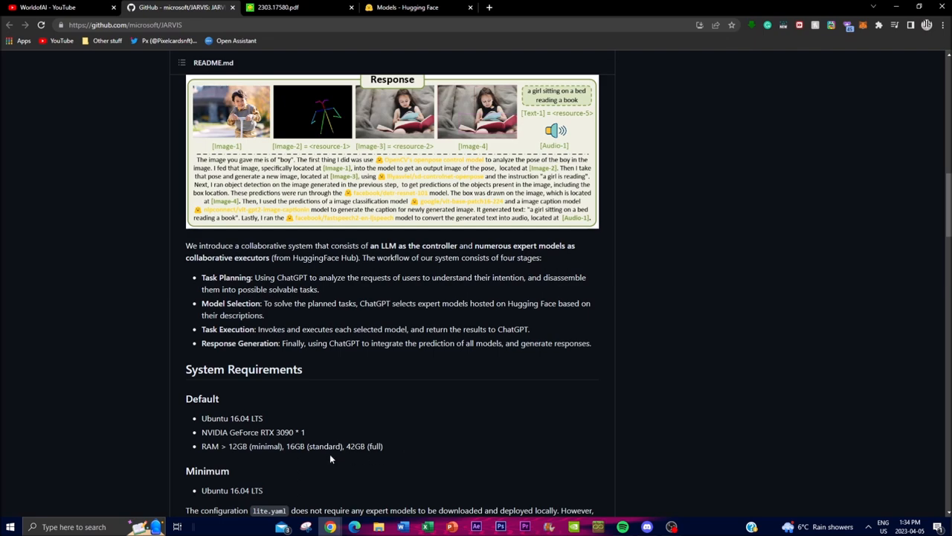
Step: Scroll through Quick Start and the web setup, briefly glancing at the Hugging Face hub
scroll("down", 3)
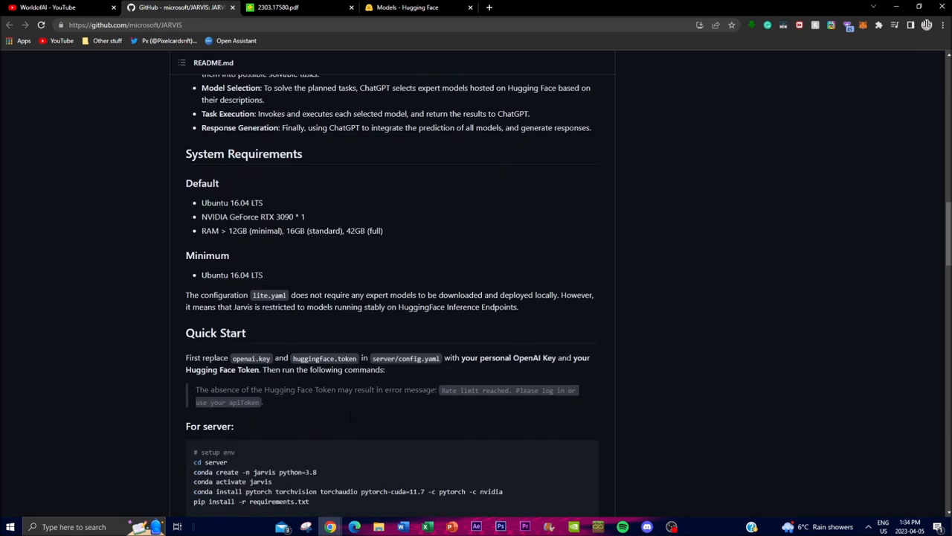
scroll("down", 3)
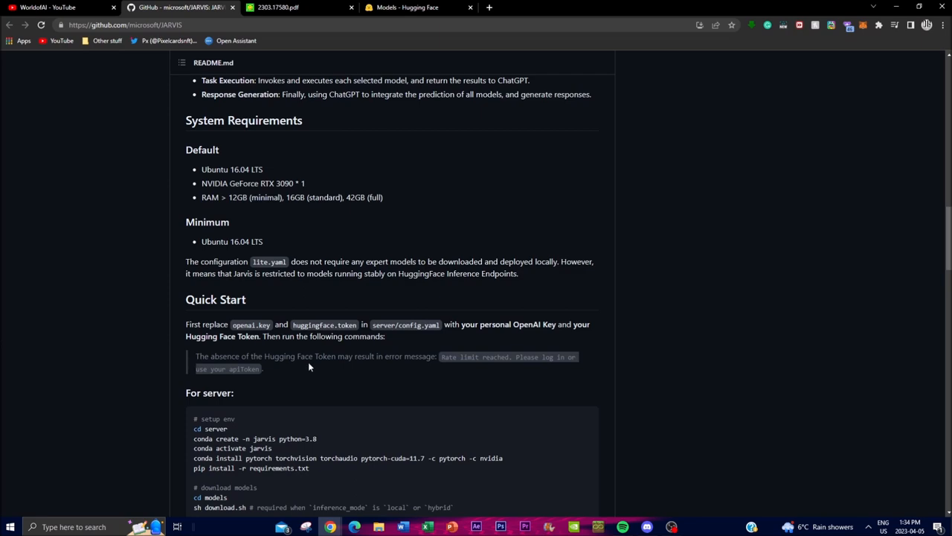
scroll("down", 3)
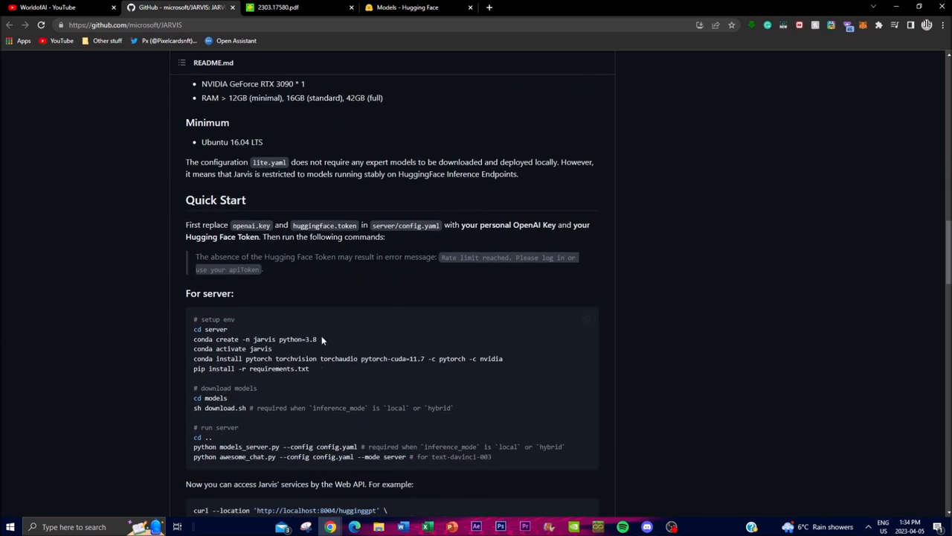
scroll("down", 3)
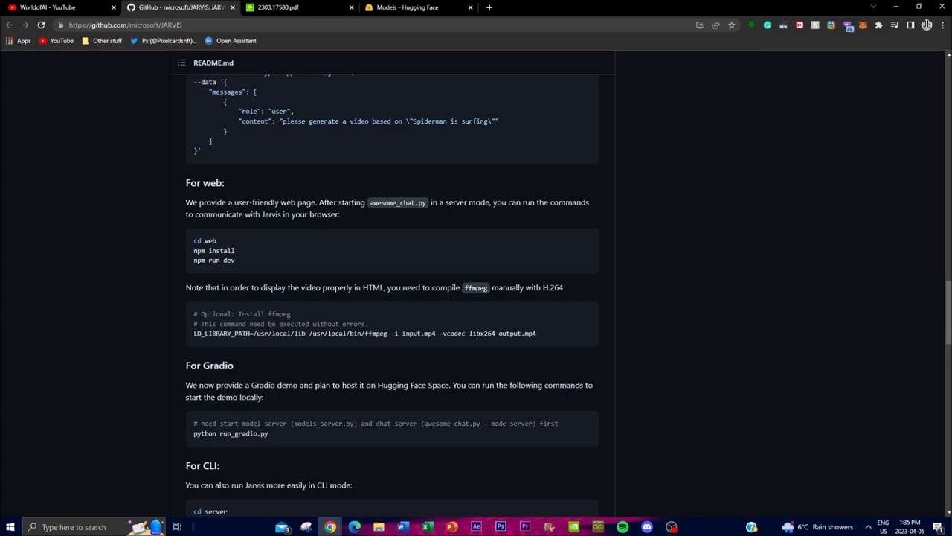
left_click(407, 7)
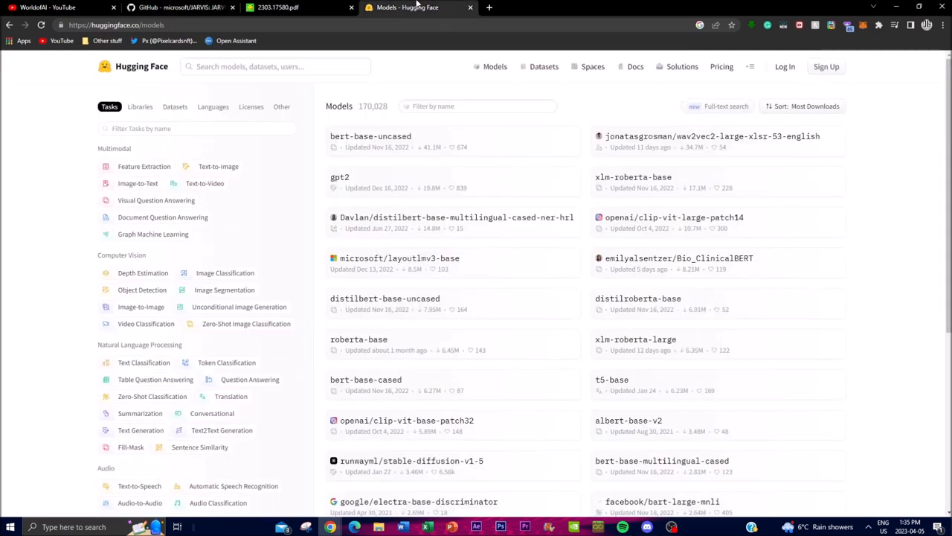
left_click(178, 8)
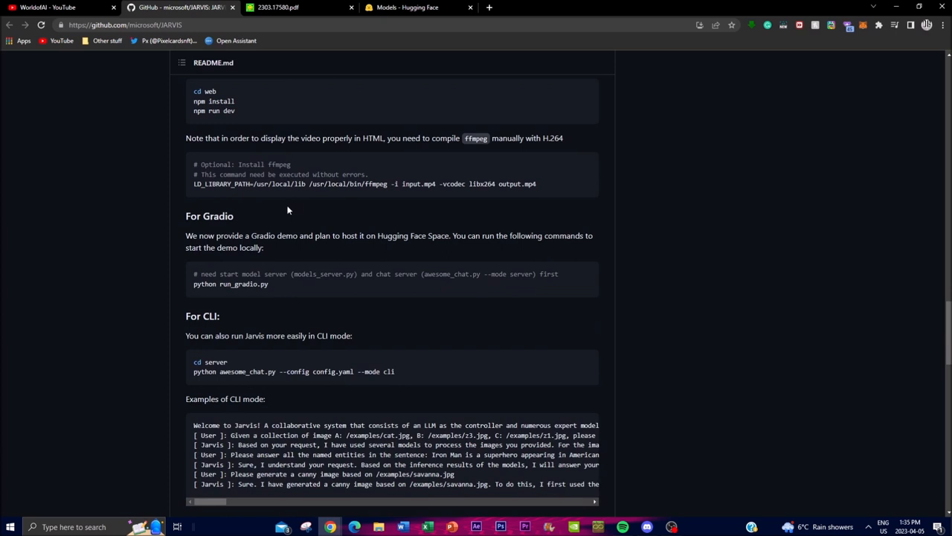
Step: Review the Gradio, CLI and Configuration sections, then go to the WorldofAI YouTube channel
scroll("down", 3)
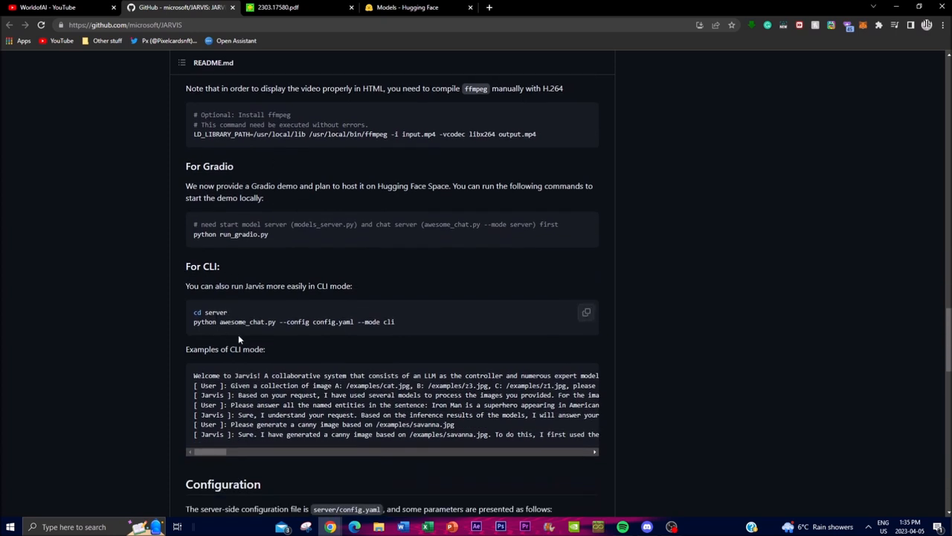
scroll("down", 3)
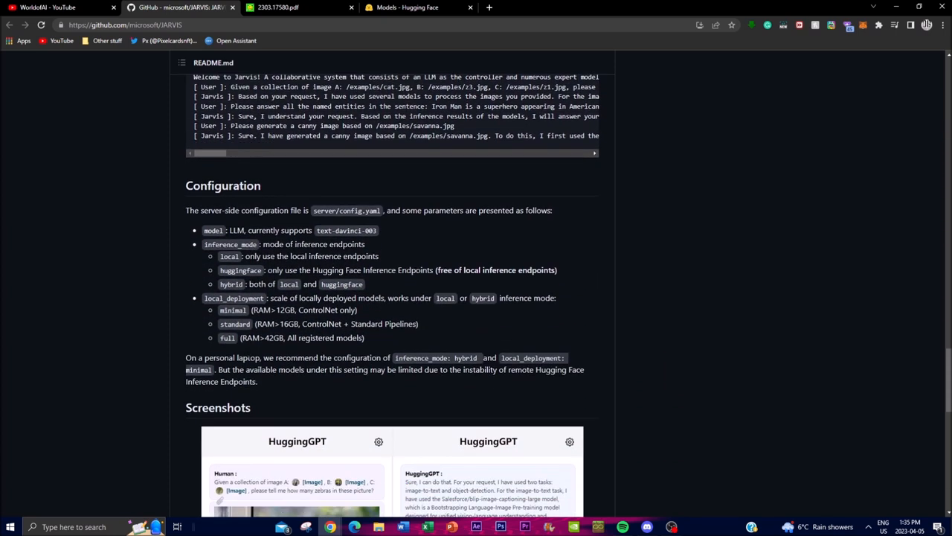
mouse_move(249, 355)
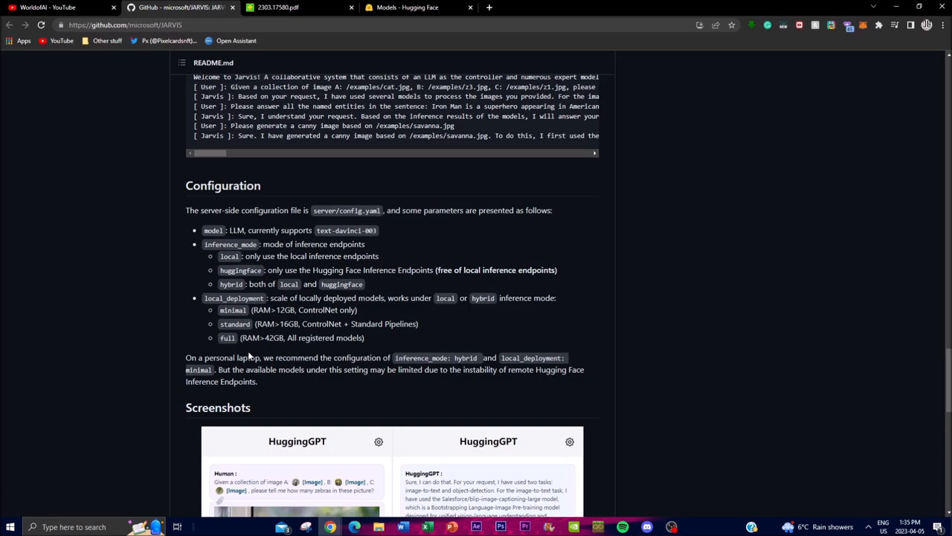
scroll("down", 3)
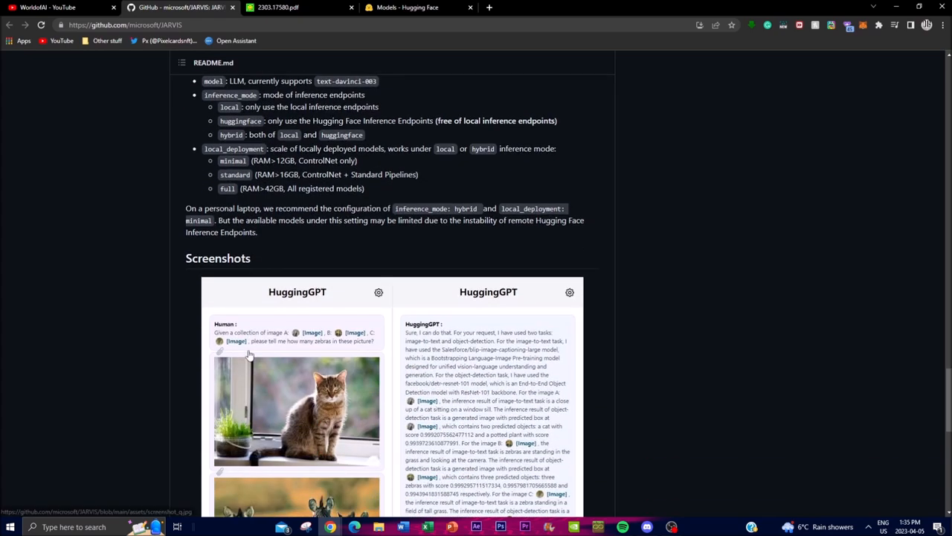
scroll("down", 3)
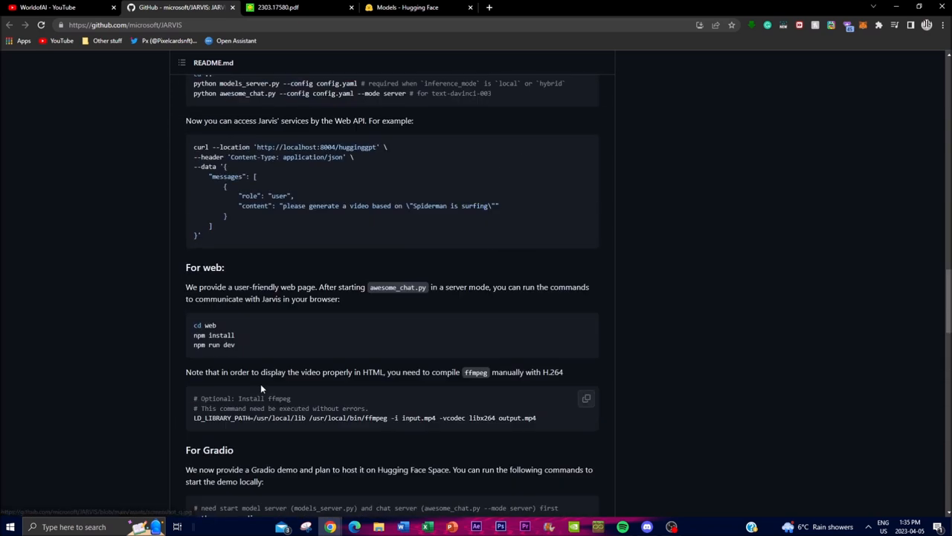
scroll("up", 3)
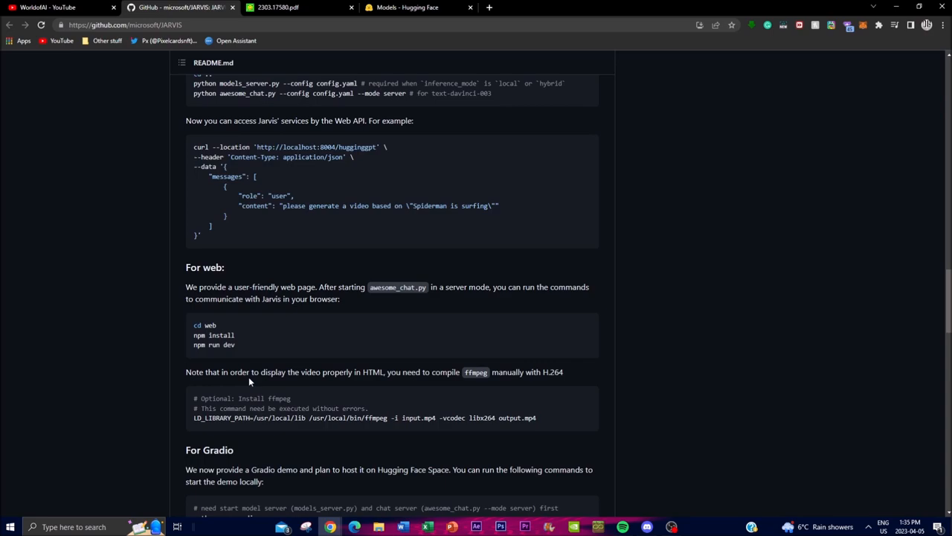
scroll("down", 3)
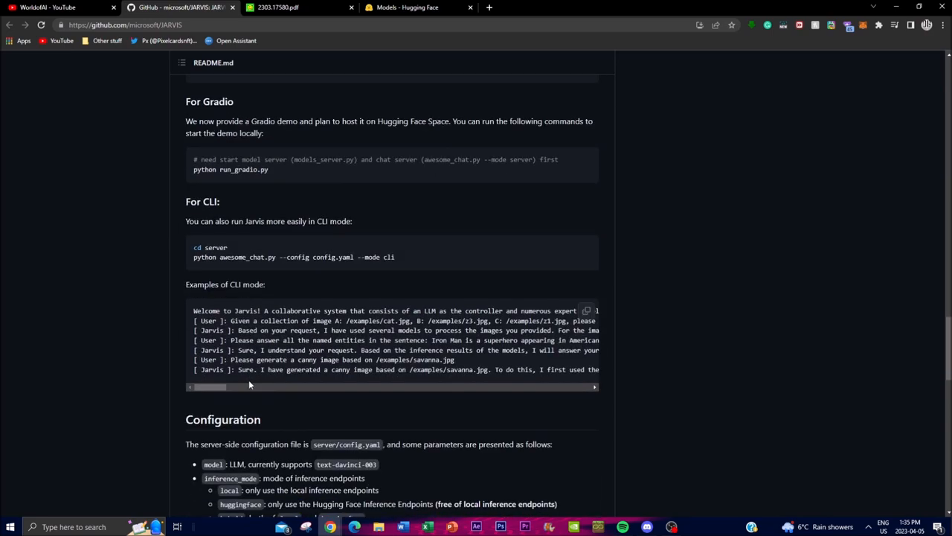
scroll("up", 3)
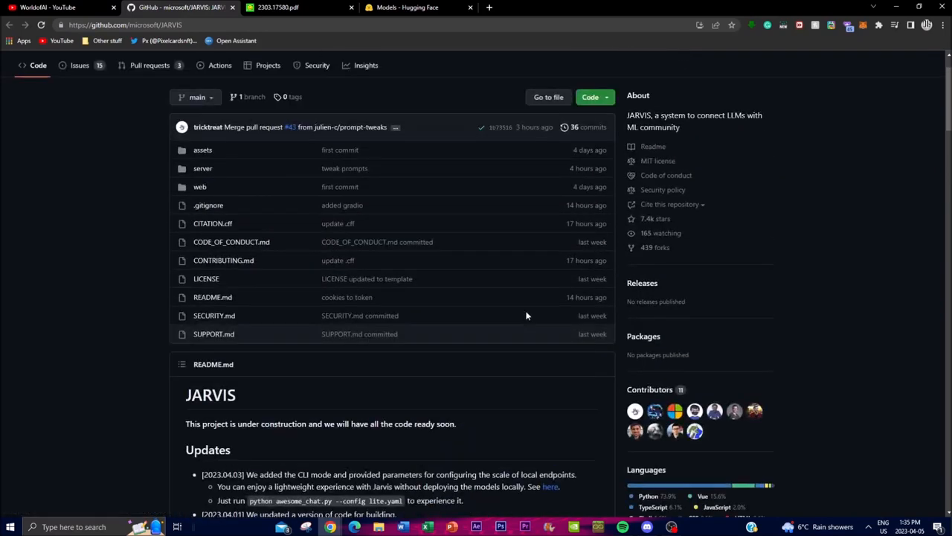
left_click(290, 8)
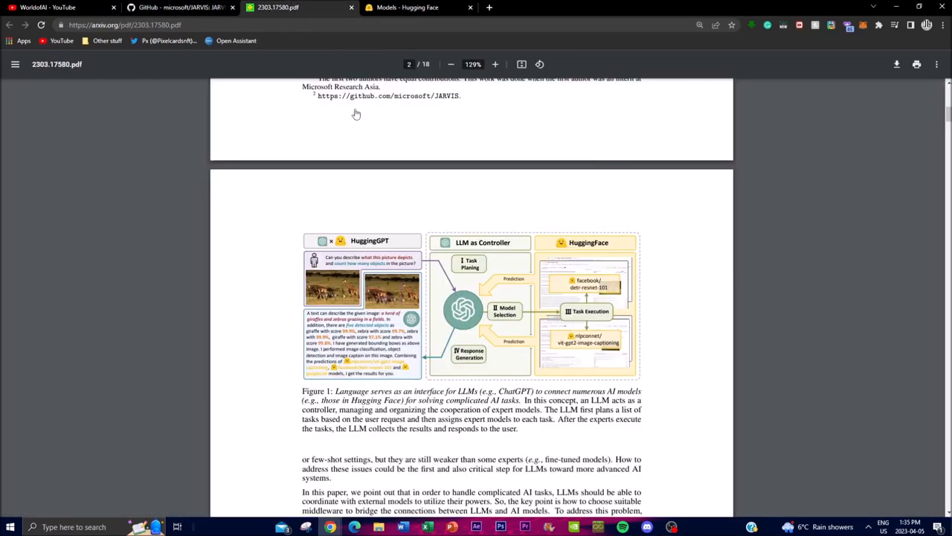
left_click(48, 7)
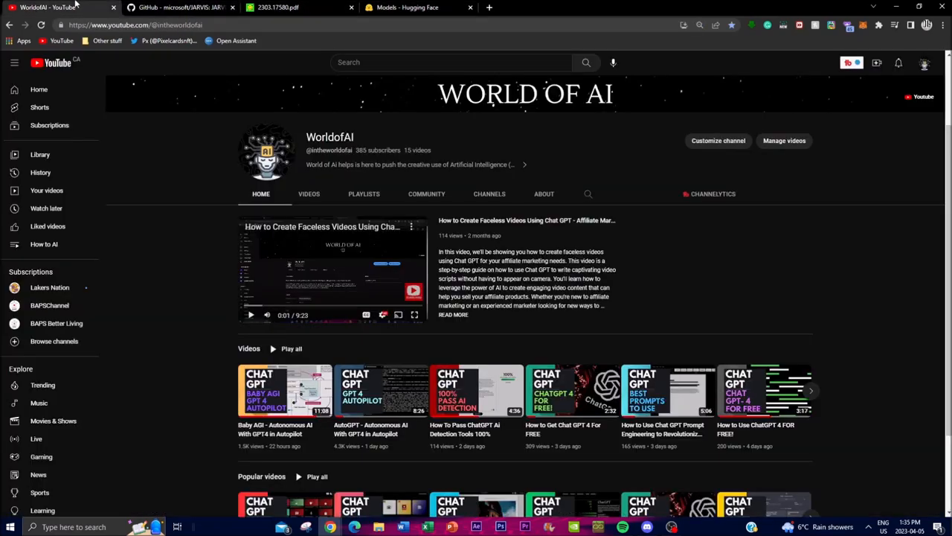
mouse_move(364, 376)
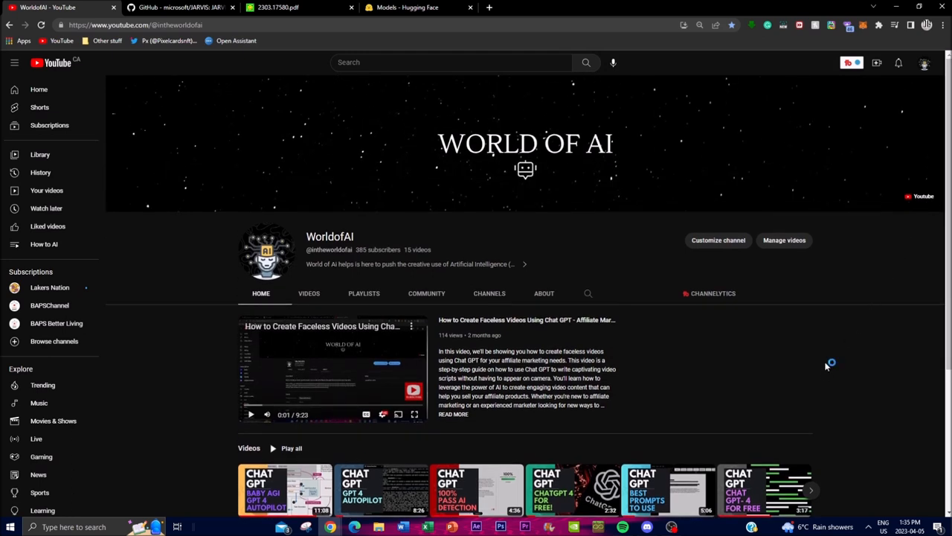
mouse_move(779, 411)
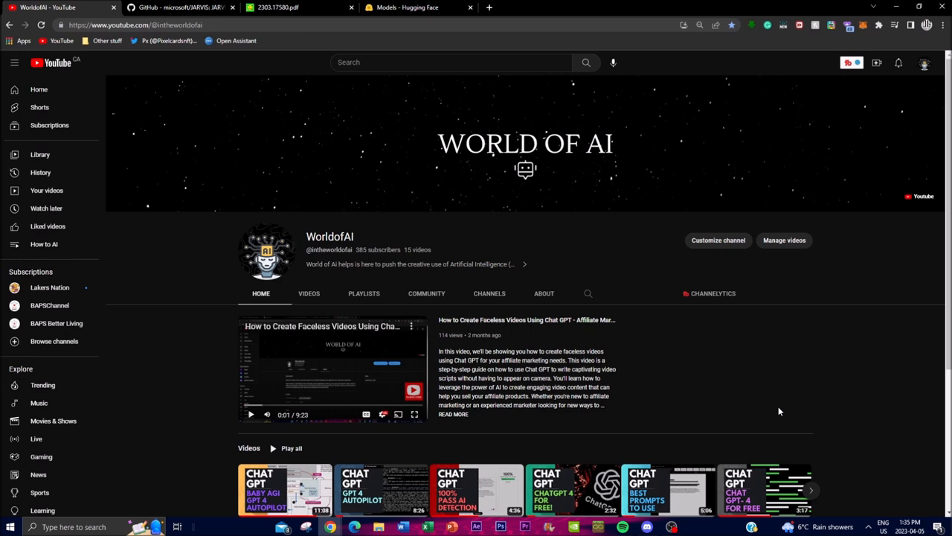
mouse_move(881, 513)
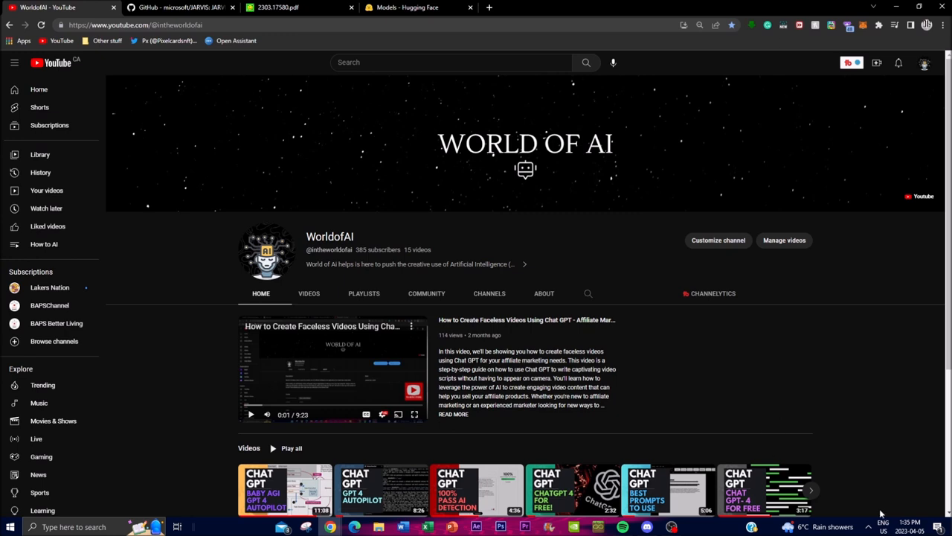